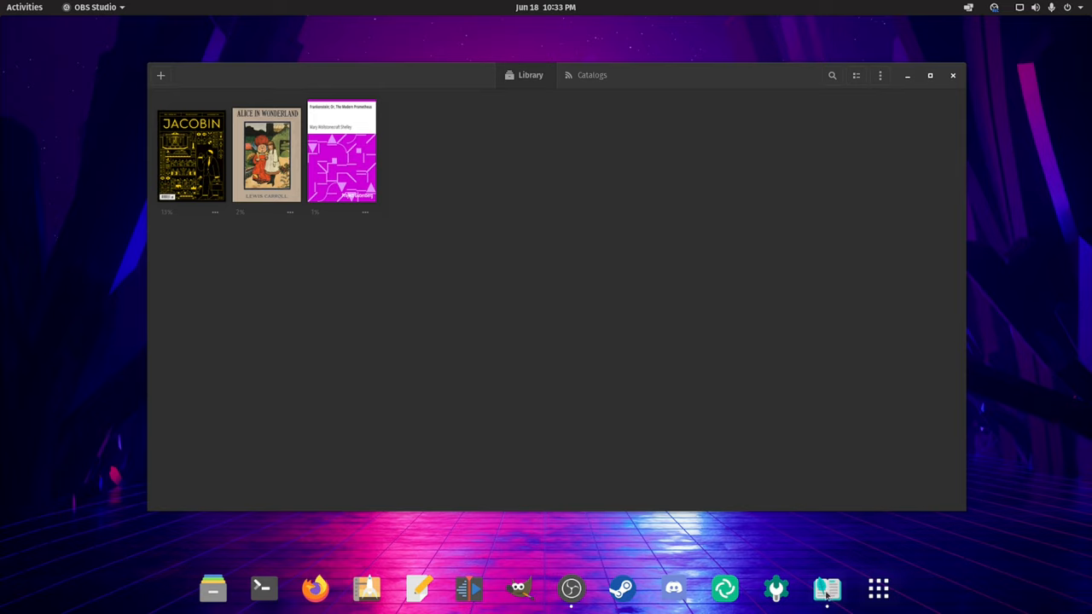
{"action": "mouse_move", "coordinate": [826, 589]}
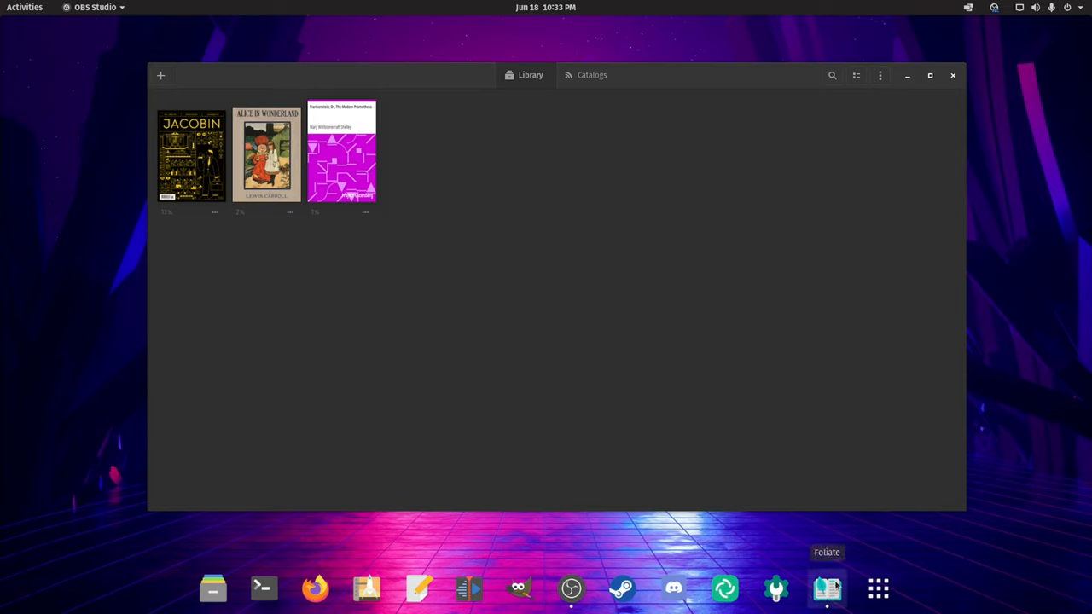
{"action": "mouse_move", "coordinate": [894, 563]}
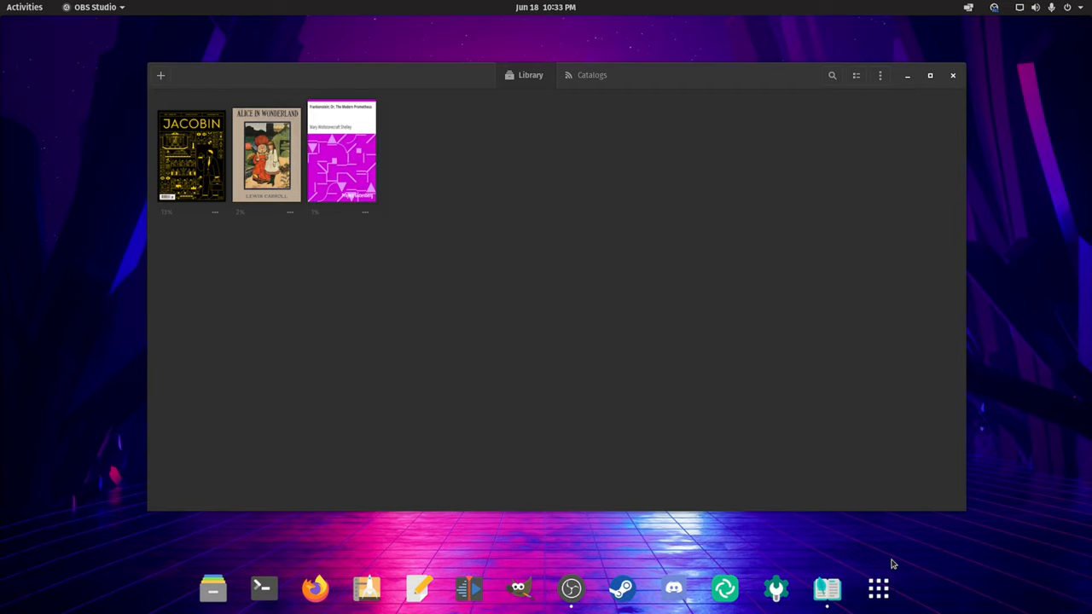
{"action": "mouse_move", "coordinate": [722, 109]}
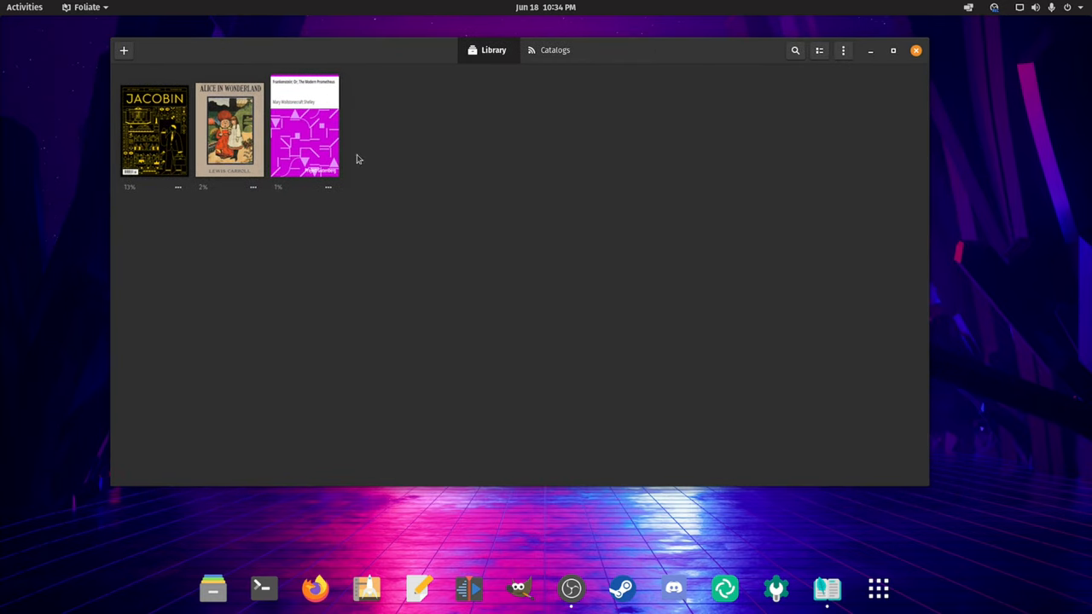
{"action": "mouse_move", "coordinate": [307, 227]}
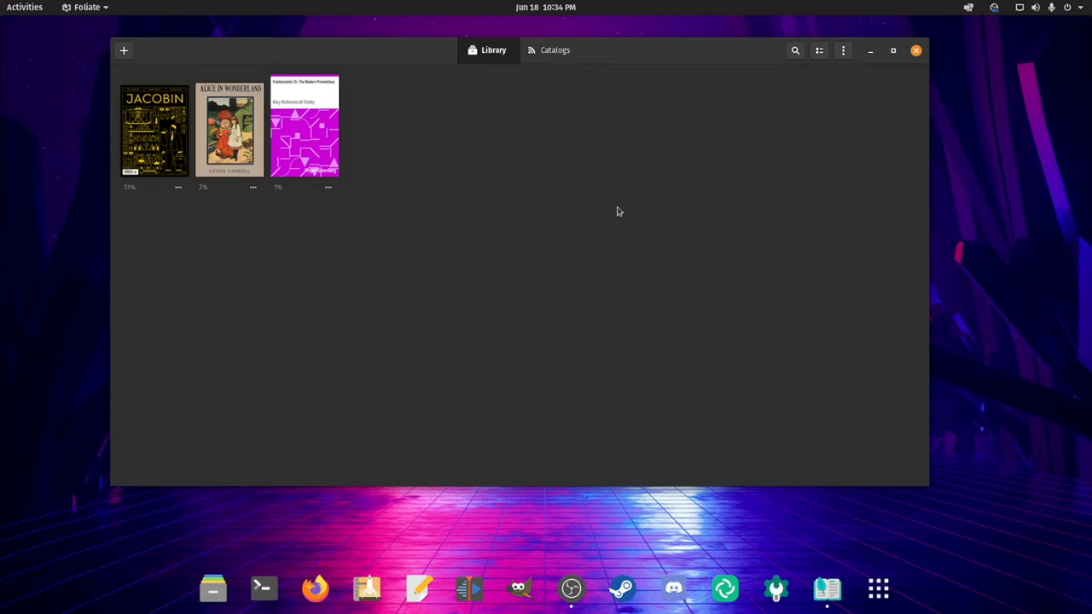
{"action": "mouse_move", "coordinate": [239, 82]}
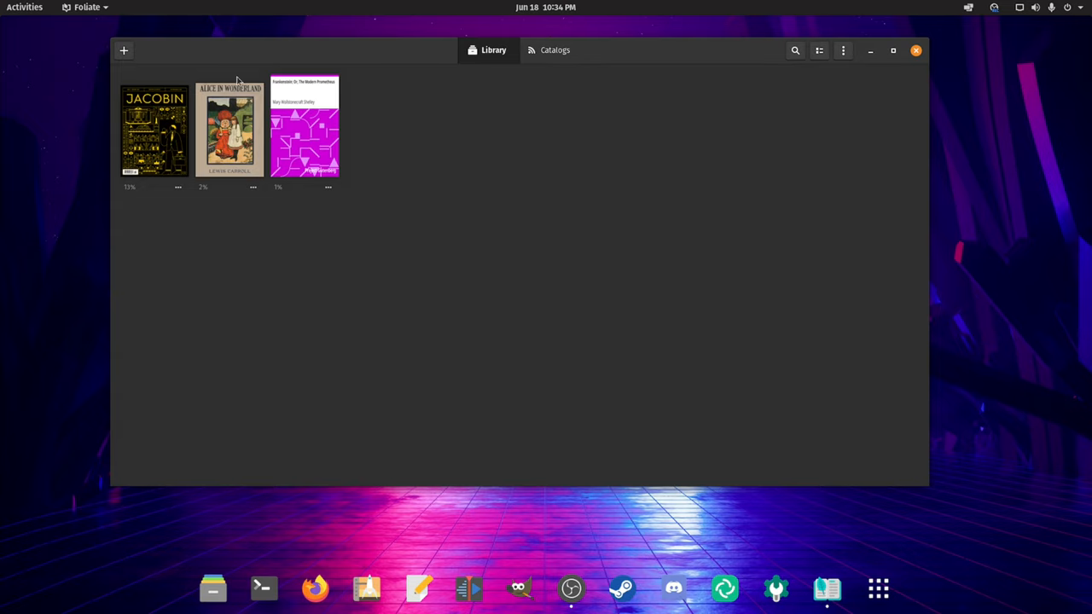
- Check the file types offered in the add-books dialog, then leave it without adding anything
{"action": "left_click", "coordinate": [123, 51]}
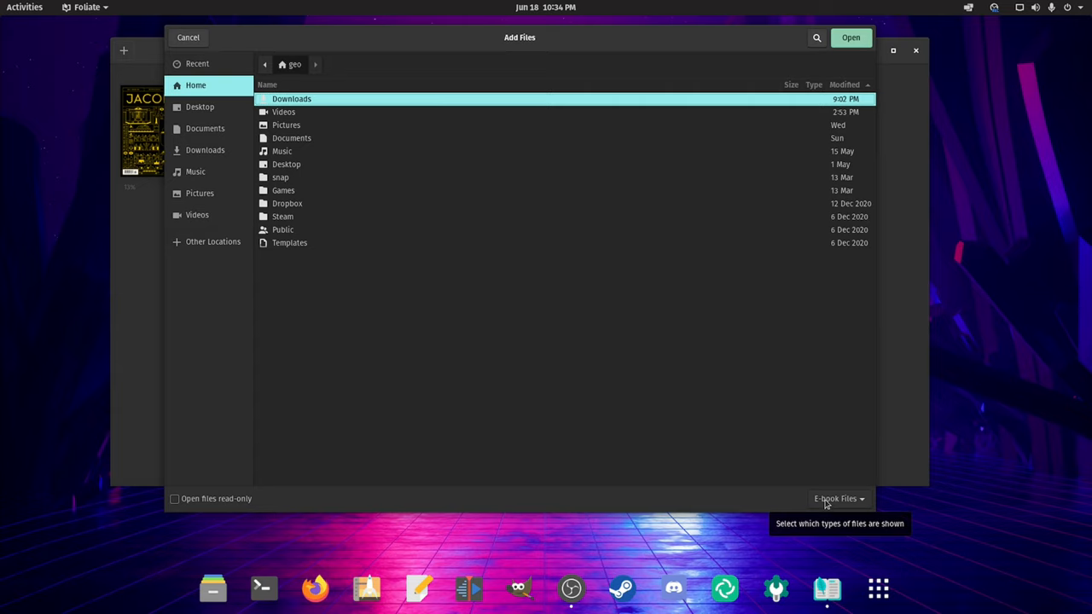
{"action": "left_click", "coordinate": [840, 498]}
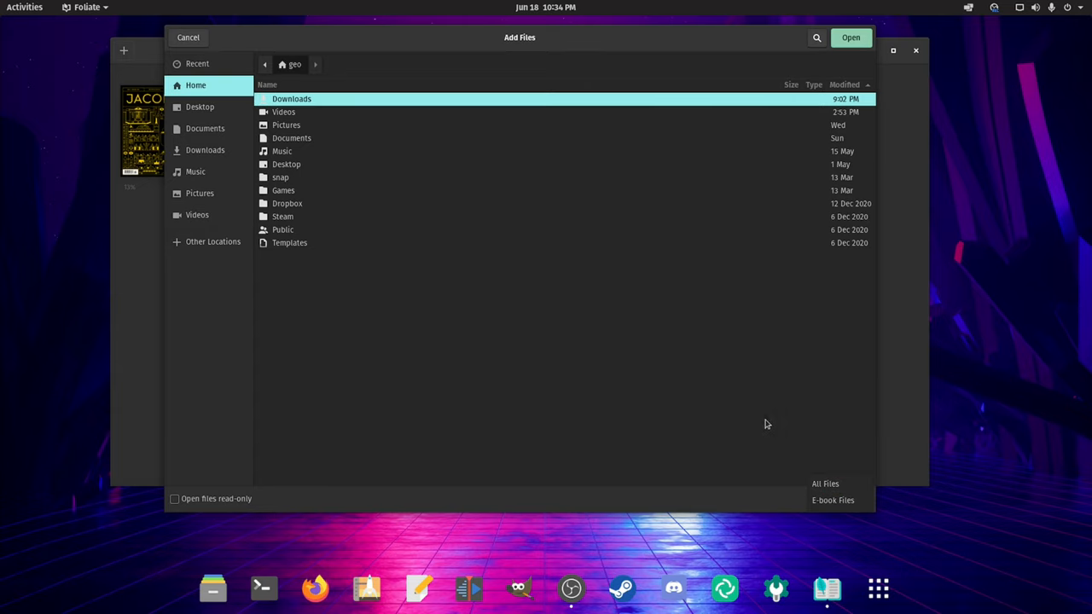
{"action": "left_click", "coordinate": [849, 37]}
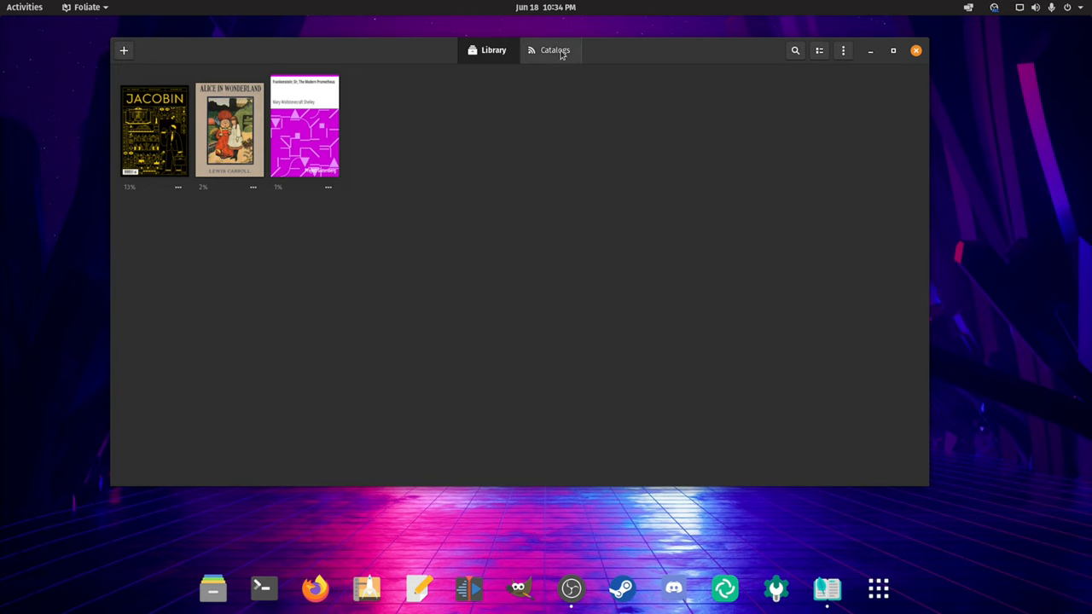
- Browse the Catalogs view with Standard Ebooks, Feedbooks and Project Gutenberg, and enter Standard Ebooks
{"action": "left_click", "coordinate": [554, 50]}
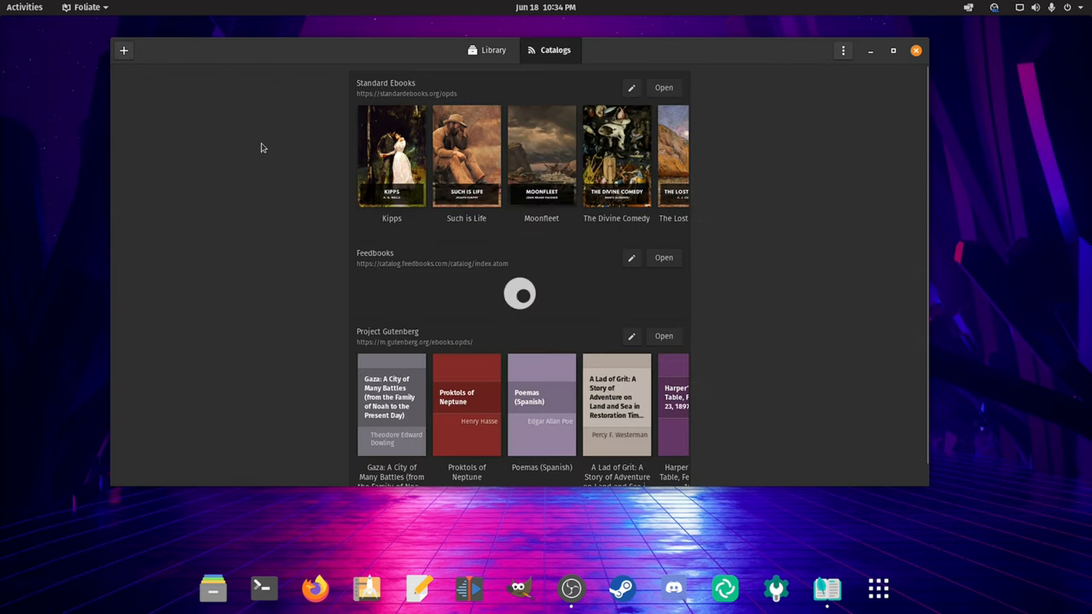
{"action": "mouse_move", "coordinate": [287, 161]}
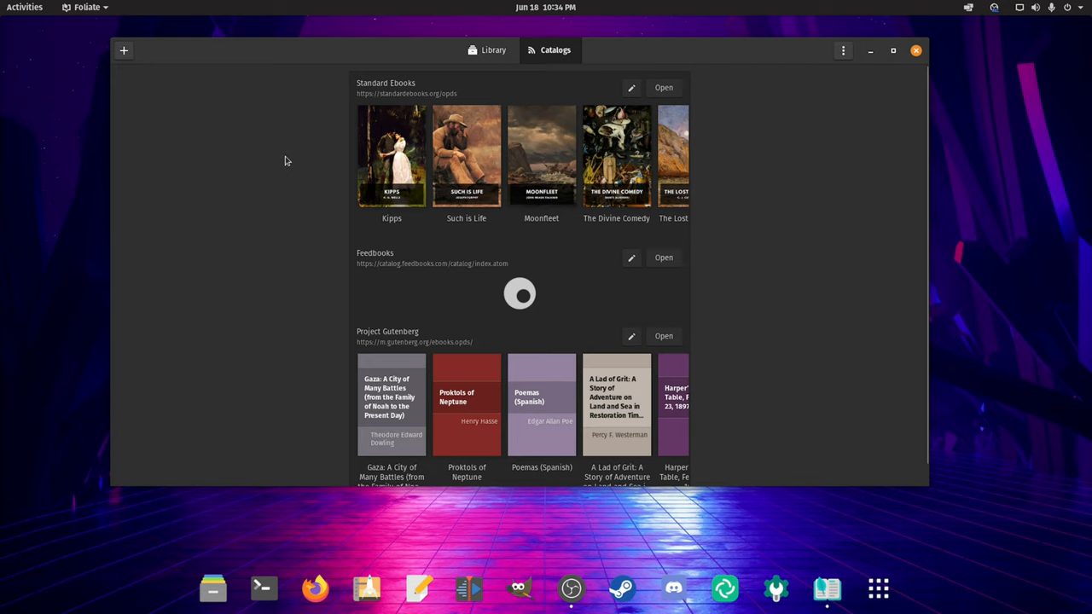
{"action": "mouse_move", "coordinate": [279, 161]}
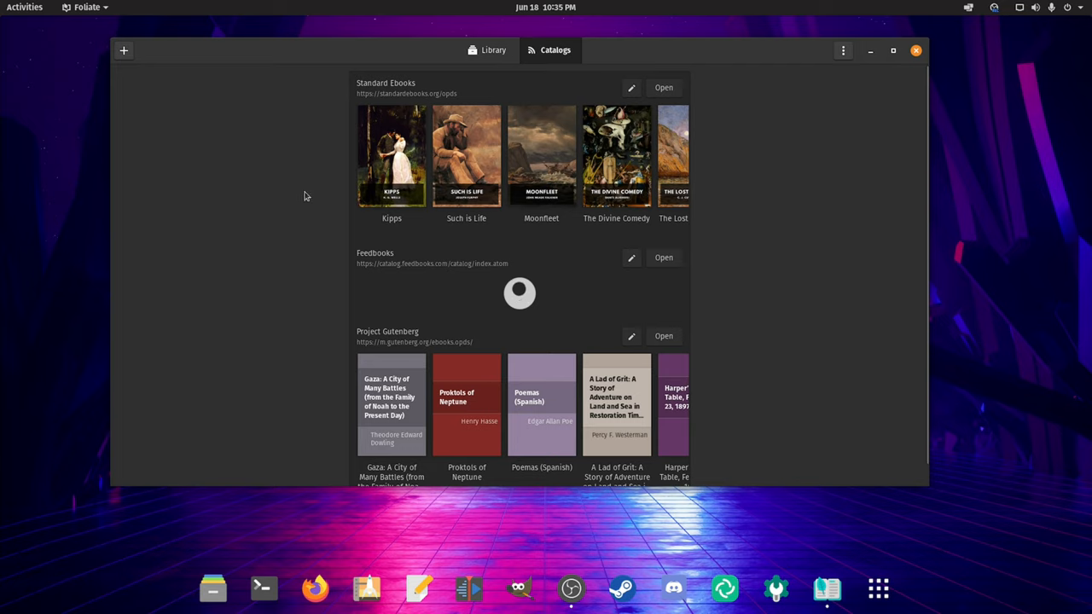
{"action": "mouse_move", "coordinate": [293, 184]}
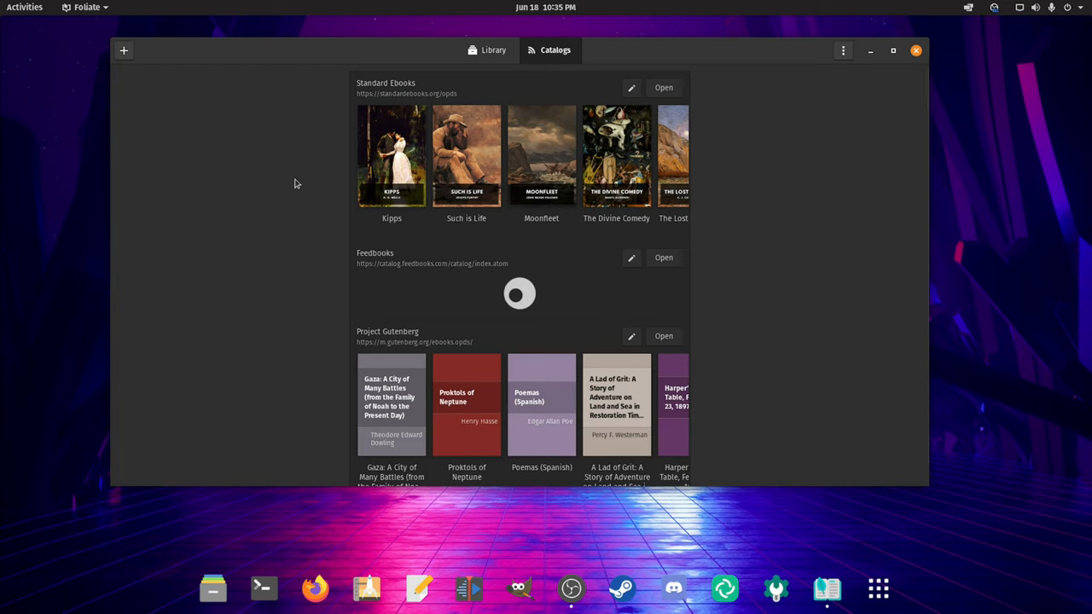
{"action": "scroll", "scroll_direction": "down", "scroll_amount": 3}
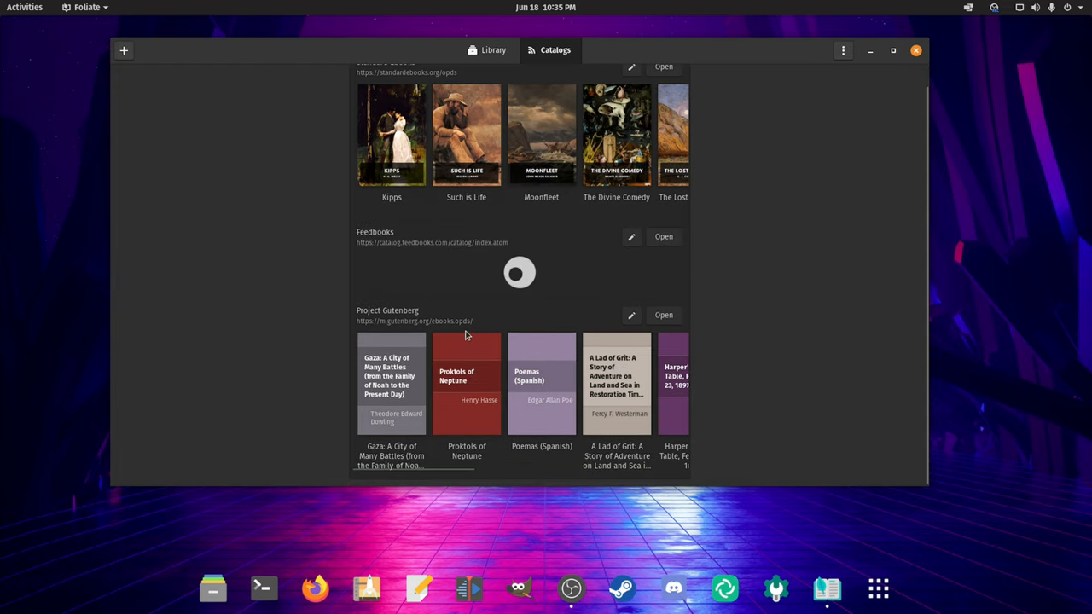
{"action": "mouse_move", "coordinate": [277, 323]}
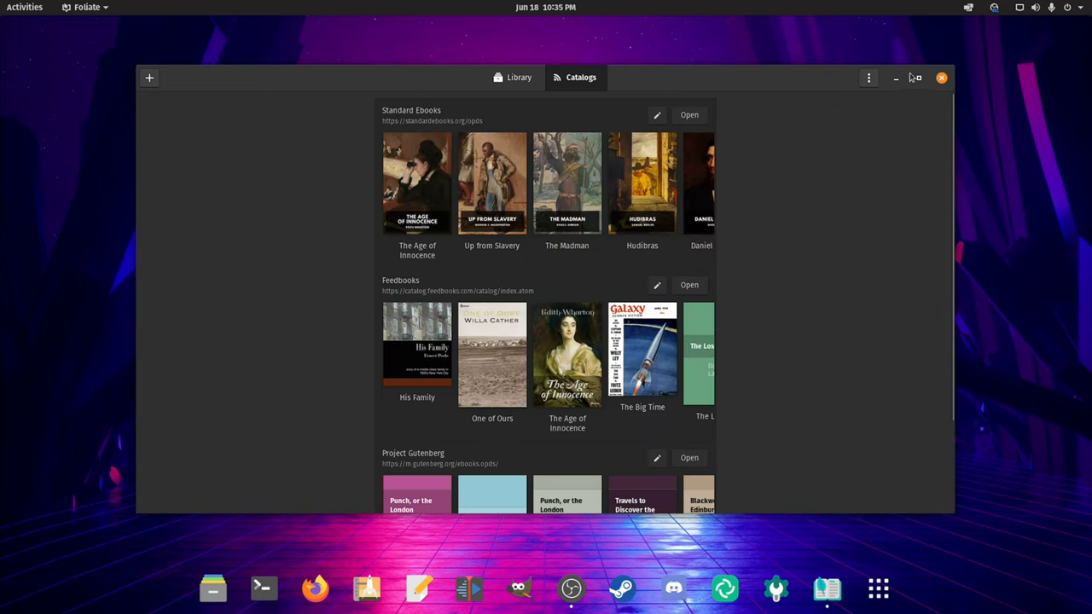
{"action": "left_click", "coordinate": [869, 79]}
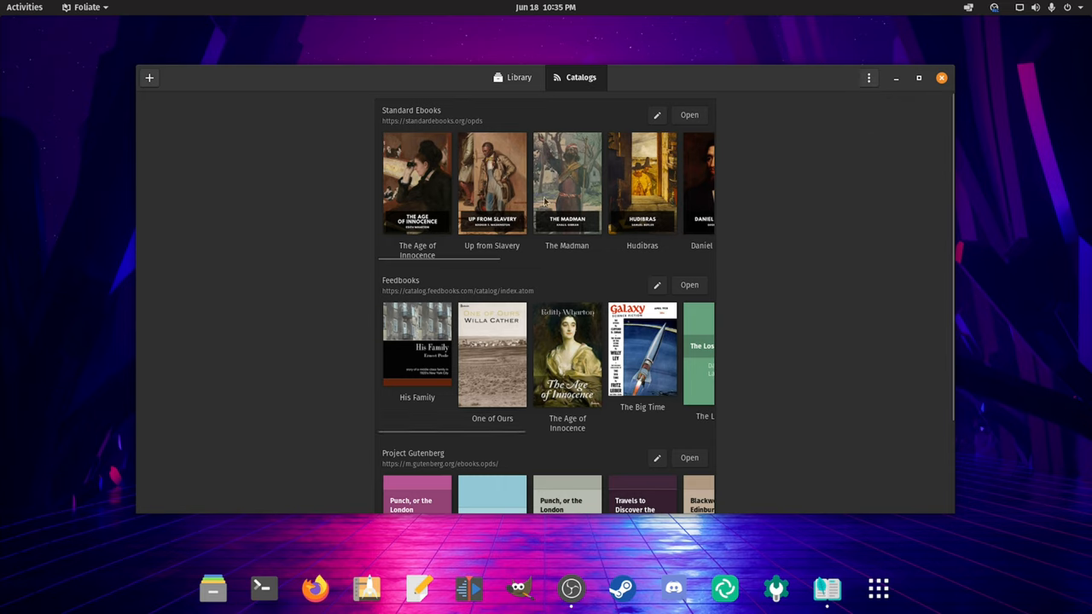
{"action": "mouse_move", "coordinate": [697, 152]}
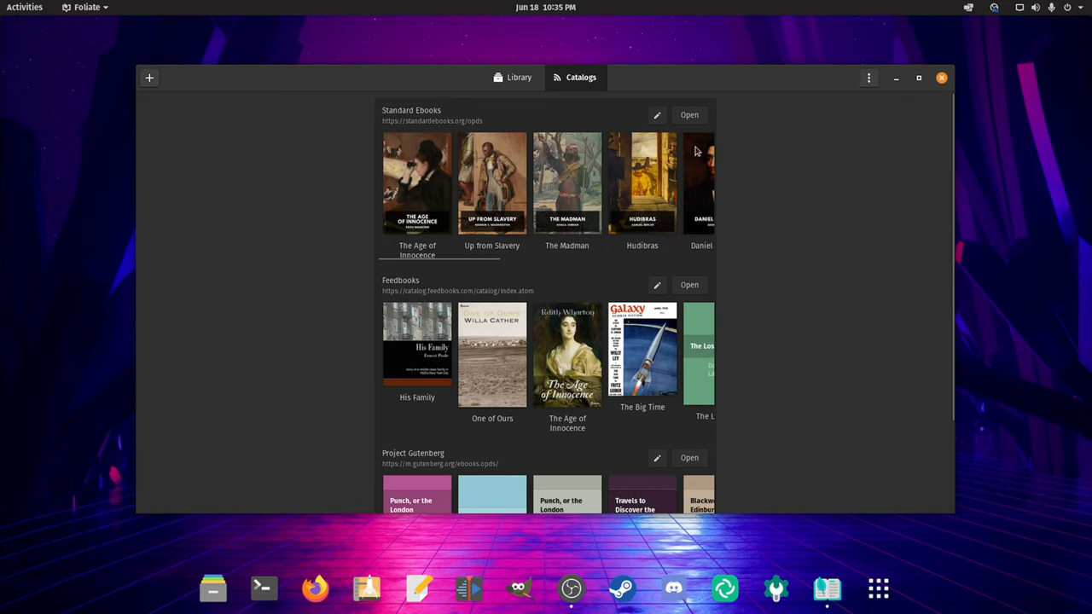
{"action": "left_click", "coordinate": [690, 114]}
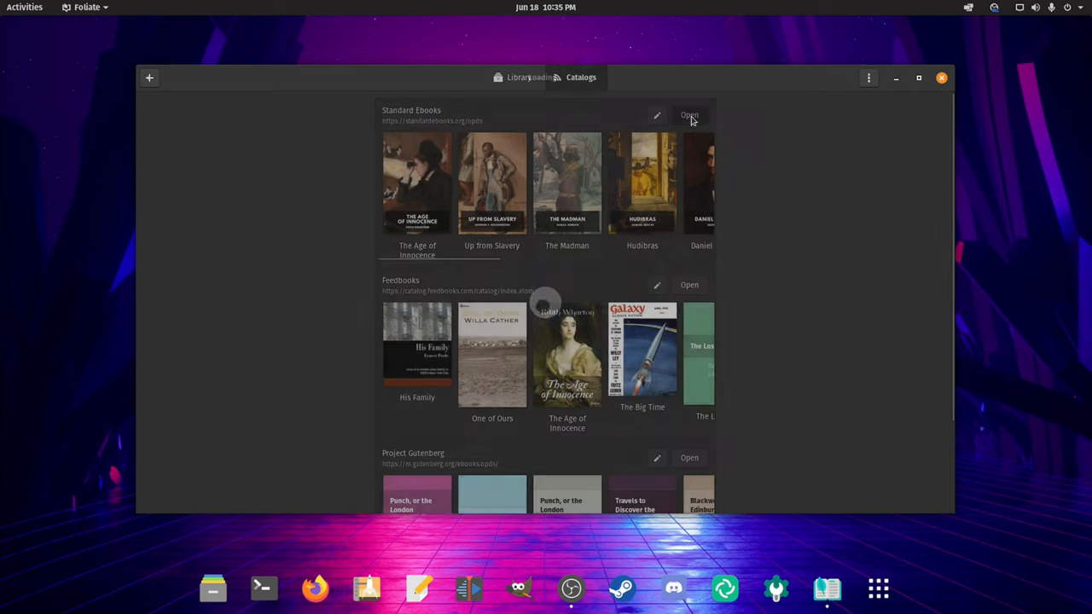
- Show the Newest 30 Standard Ebooks list as a grid of covers and look down through it
{"action": "left_click", "coordinate": [690, 116]}
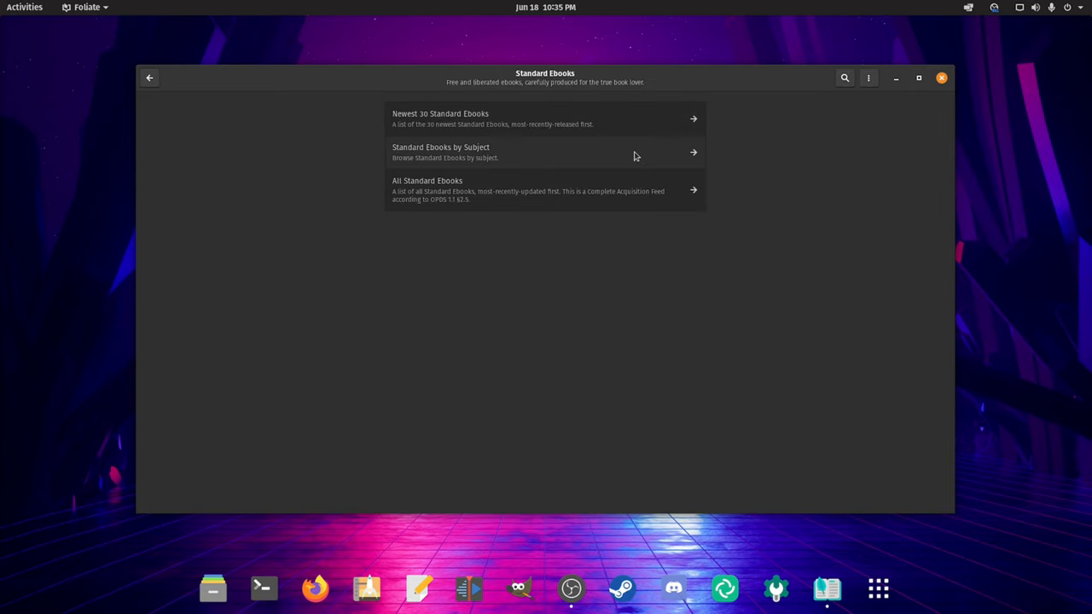
{"action": "mouse_move", "coordinate": [597, 133]}
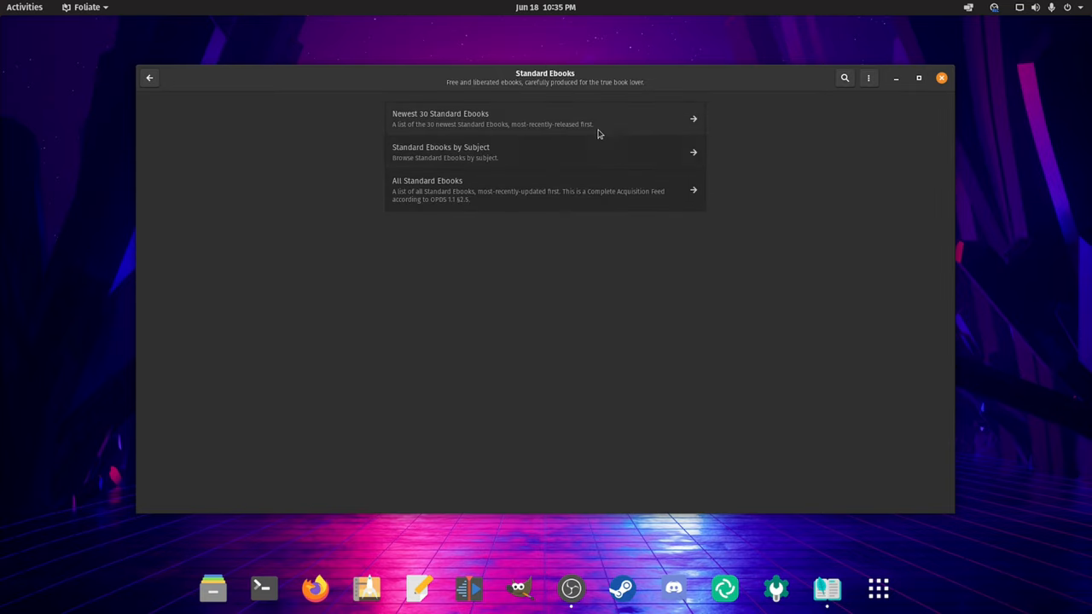
{"action": "left_click", "coordinate": [440, 119]}
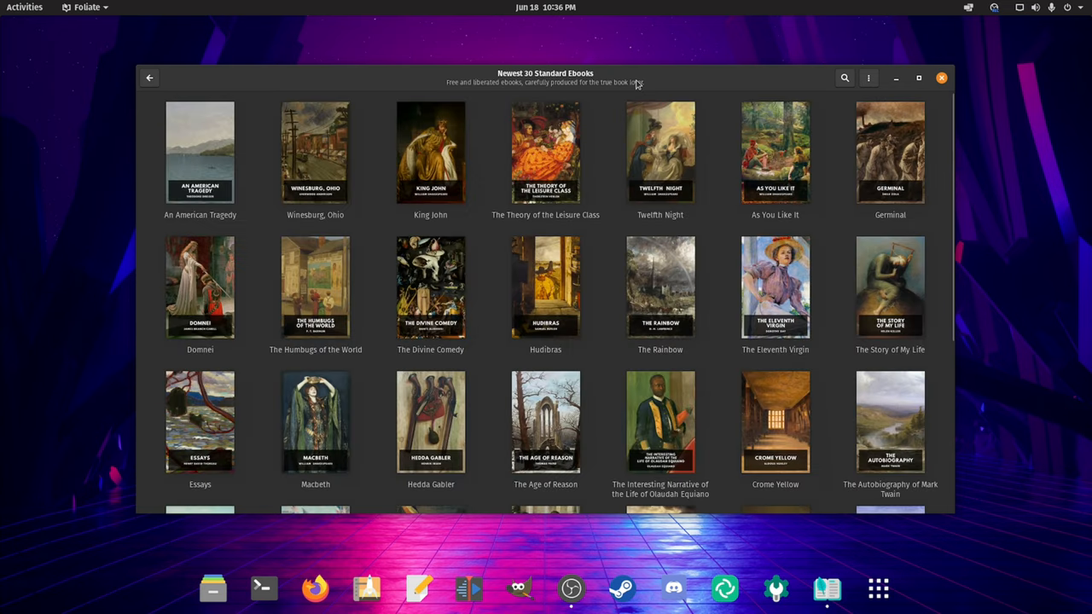
{"action": "scroll", "scroll_direction": "down", "scroll_amount": 3}
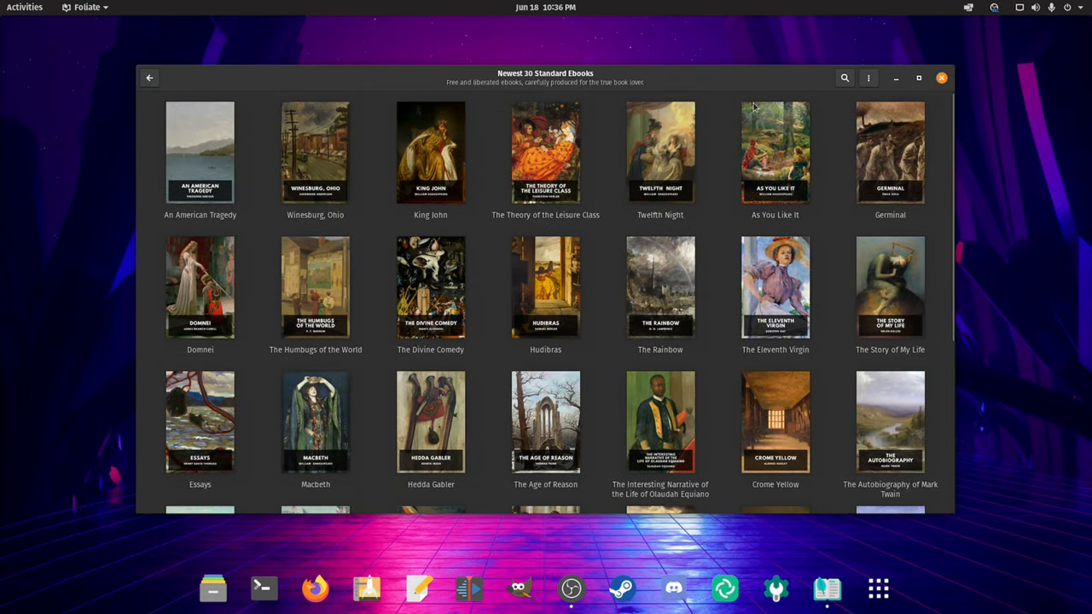
{"action": "mouse_move", "coordinate": [604, 350]}
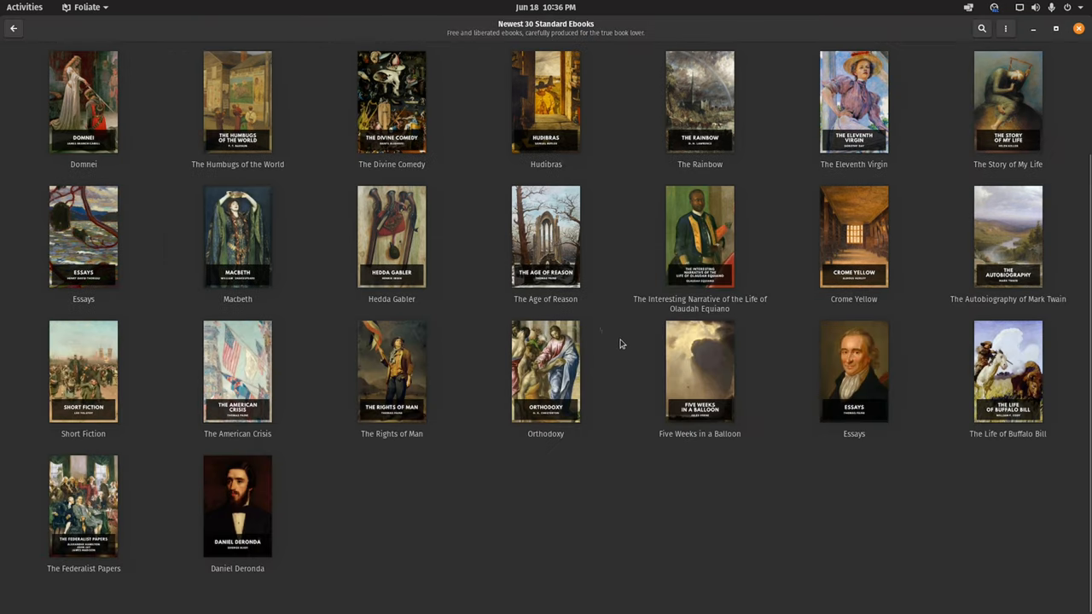
- Show The Age of Reason's details and its list of available download formats
{"action": "left_click", "coordinate": [546, 236]}
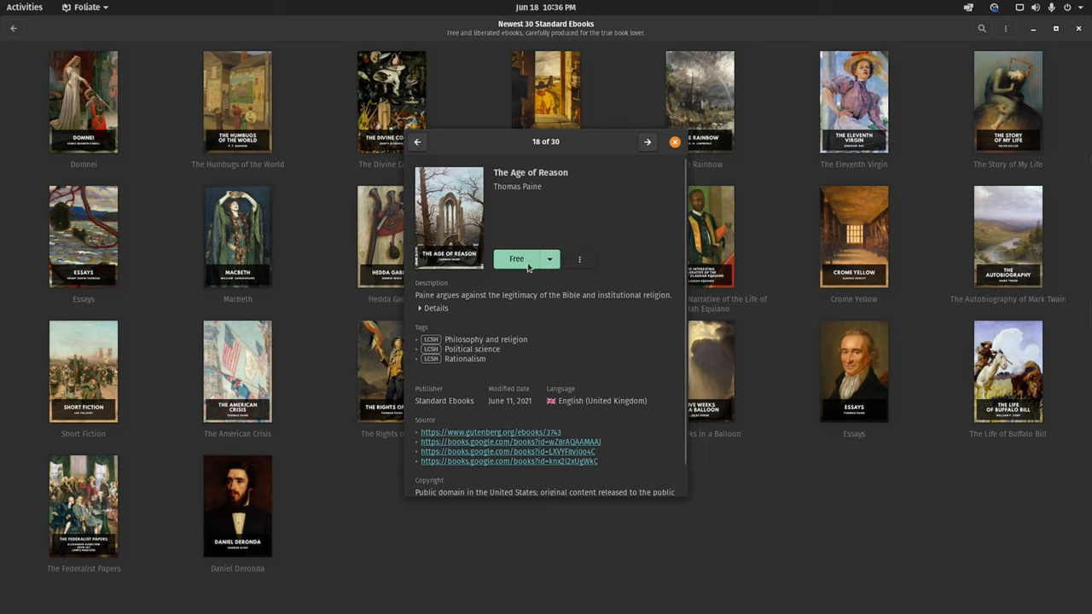
{"action": "left_click", "coordinate": [550, 259]}
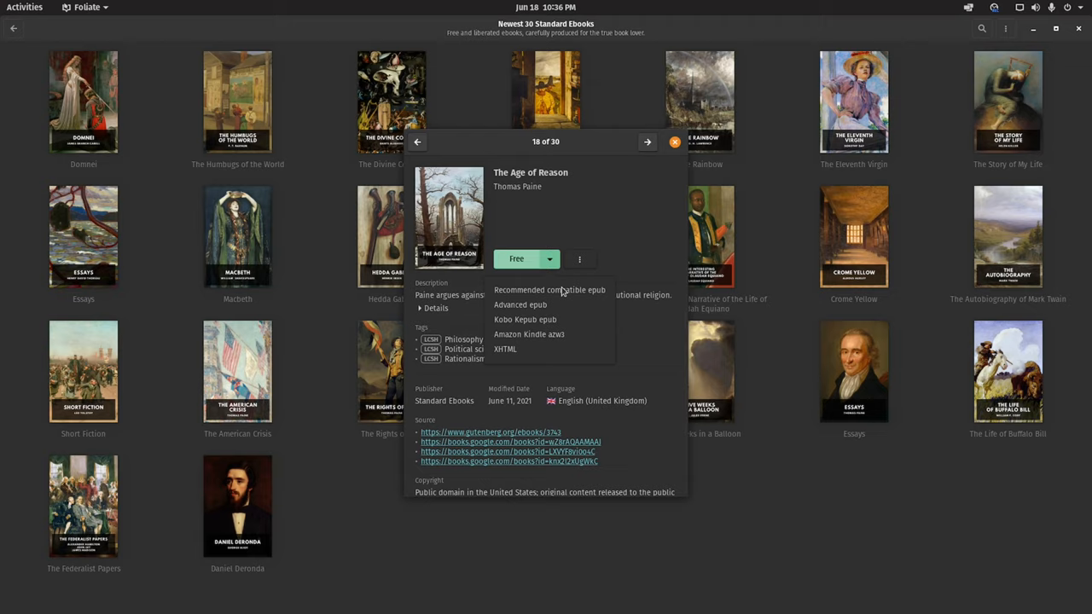
{"action": "mouse_move", "coordinate": [529, 333]}
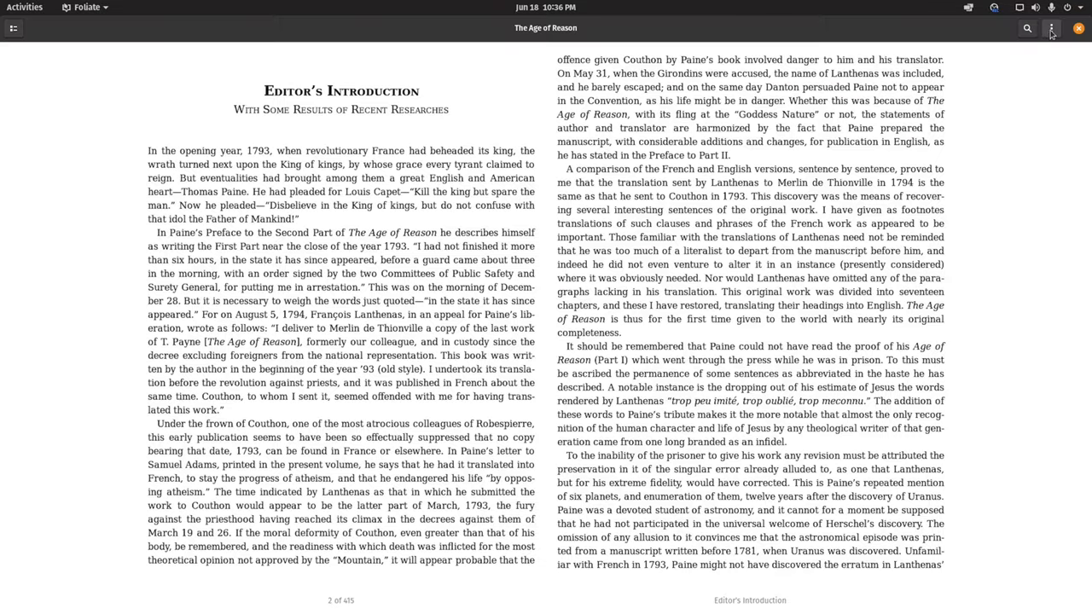
- Adjust the line spacing in the reading settings and bring up the list of colour themes
{"action": "left_click", "coordinate": [1051, 27]}
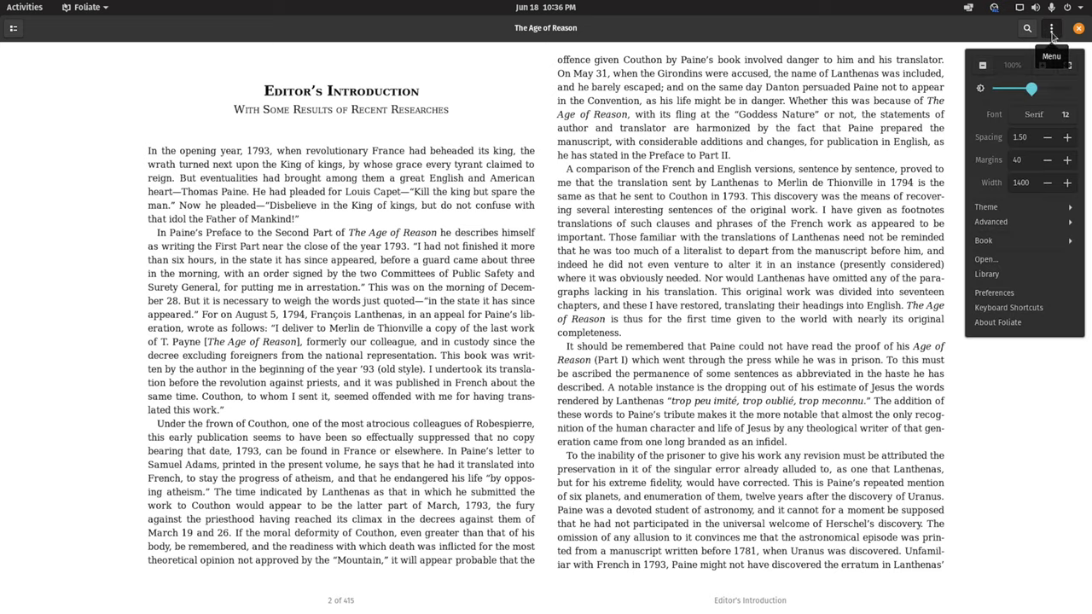
{"action": "mouse_move", "coordinate": [993, 126]}
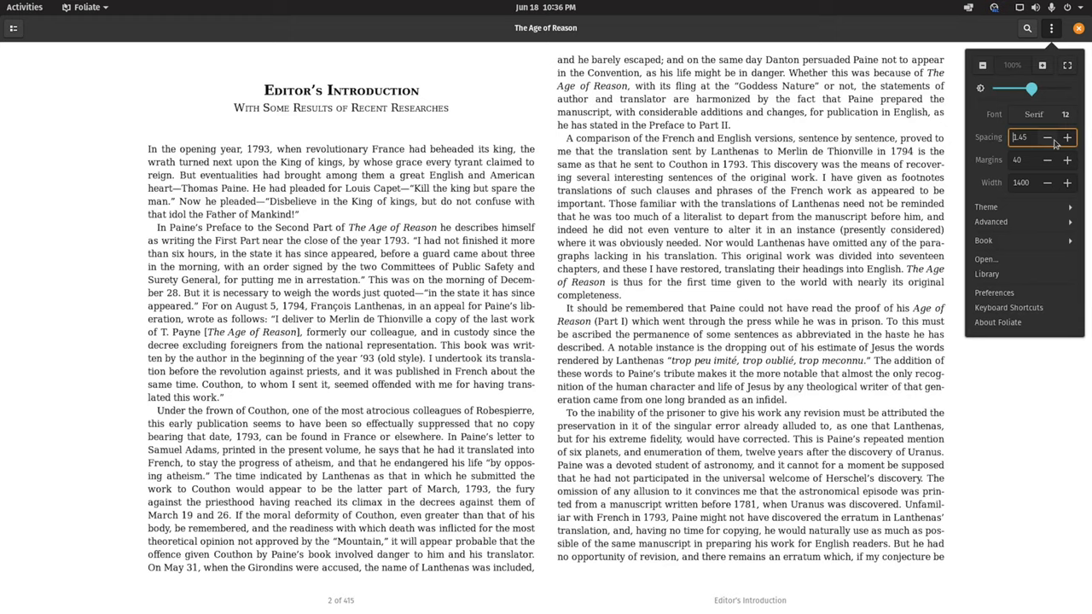
{"action": "left_click", "coordinate": [1068, 137]}
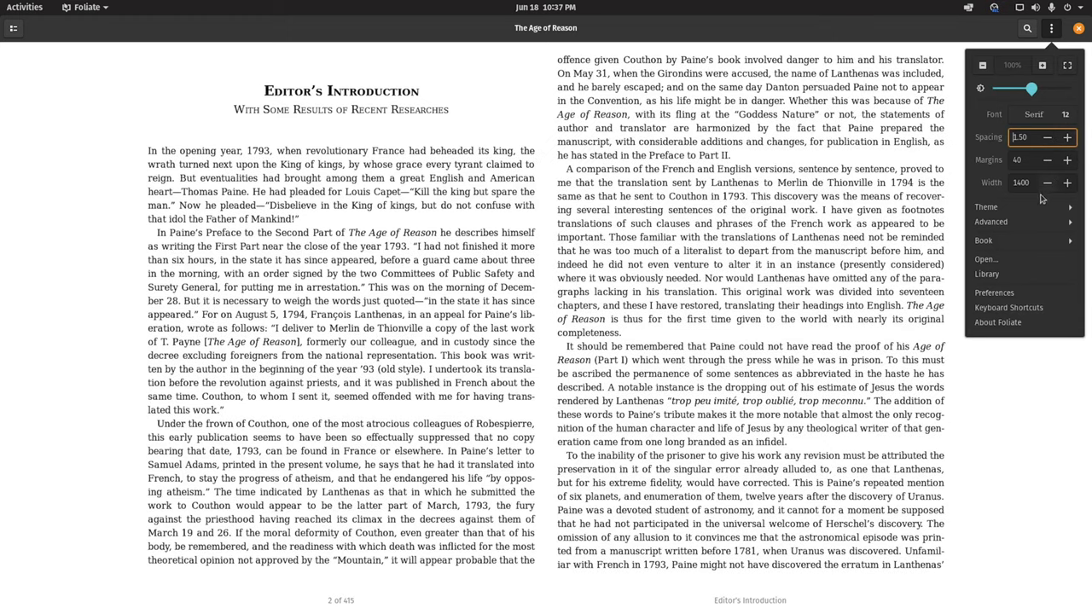
{"action": "left_click", "coordinate": [986, 206]}
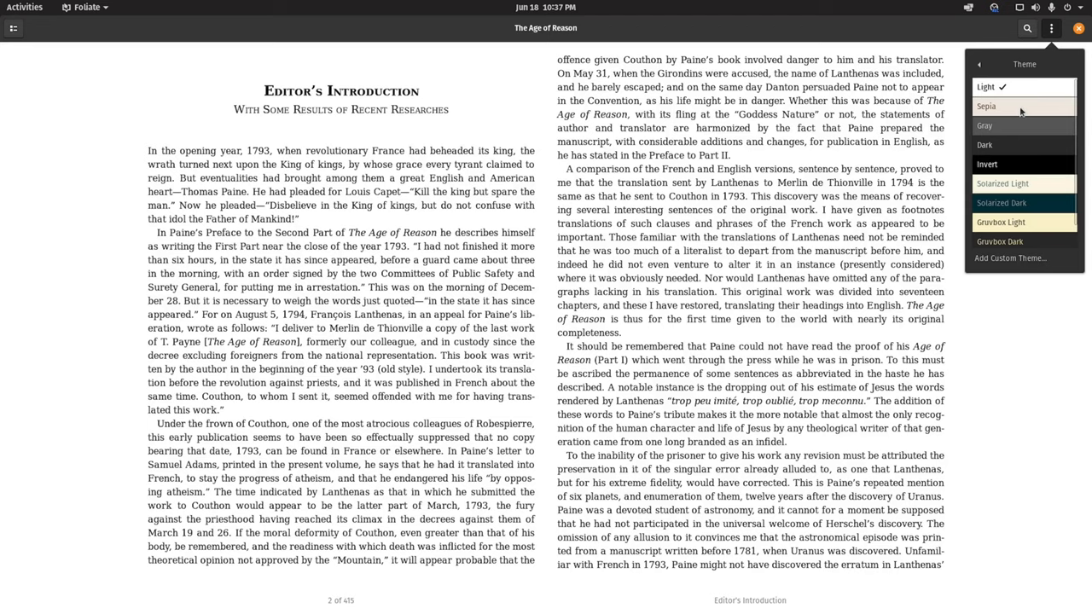
- Try the Sepia, Gray, Dark, Invert and another dark theme, then start a custom theme
{"action": "left_click", "coordinate": [984, 126]}
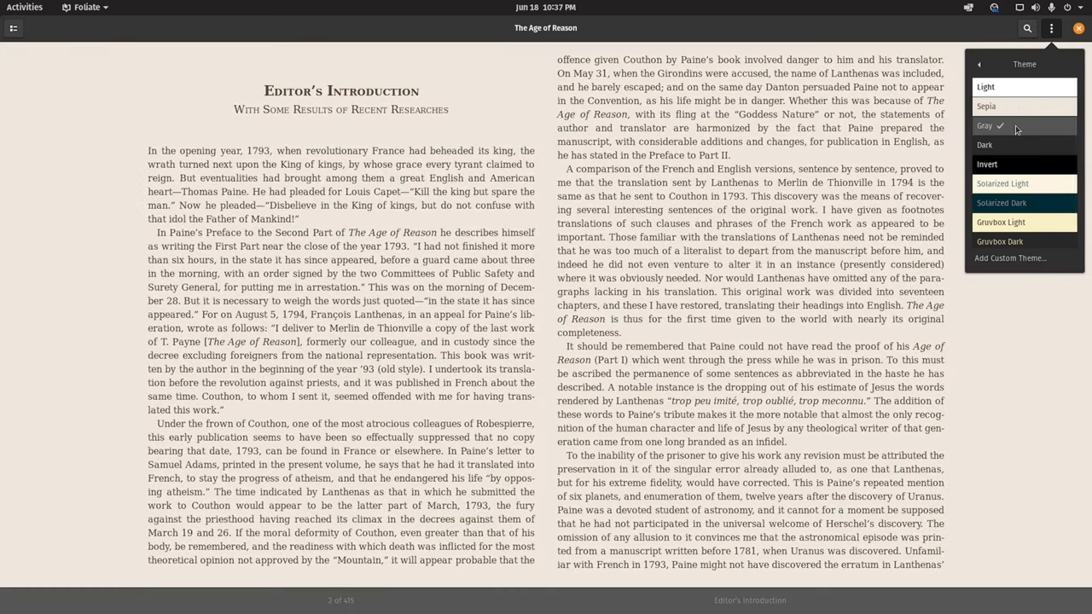
{"action": "left_click", "coordinate": [986, 143]}
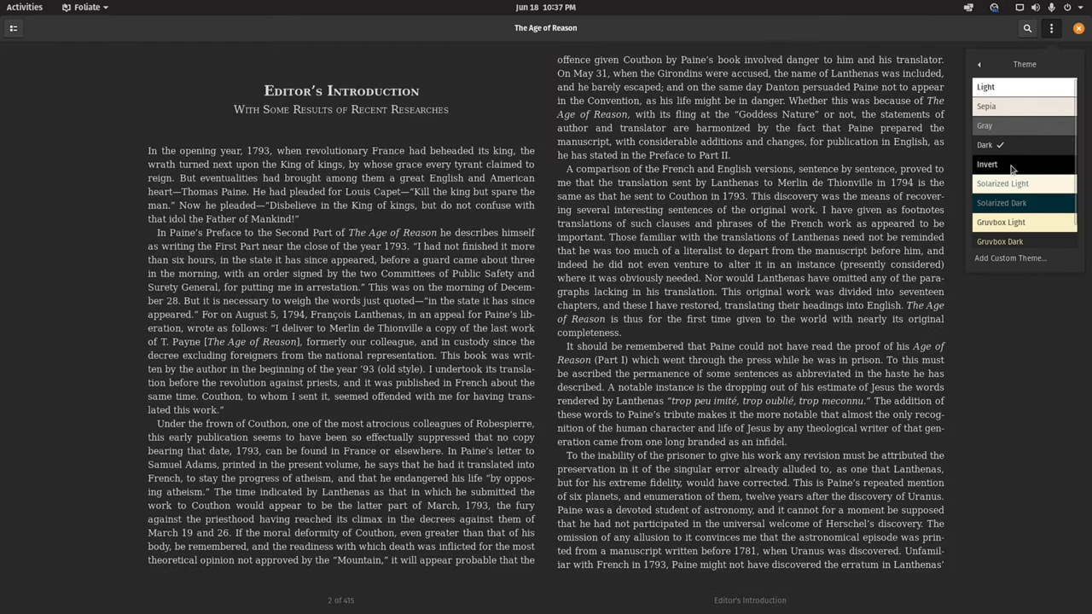
{"action": "left_click", "coordinate": [986, 163]}
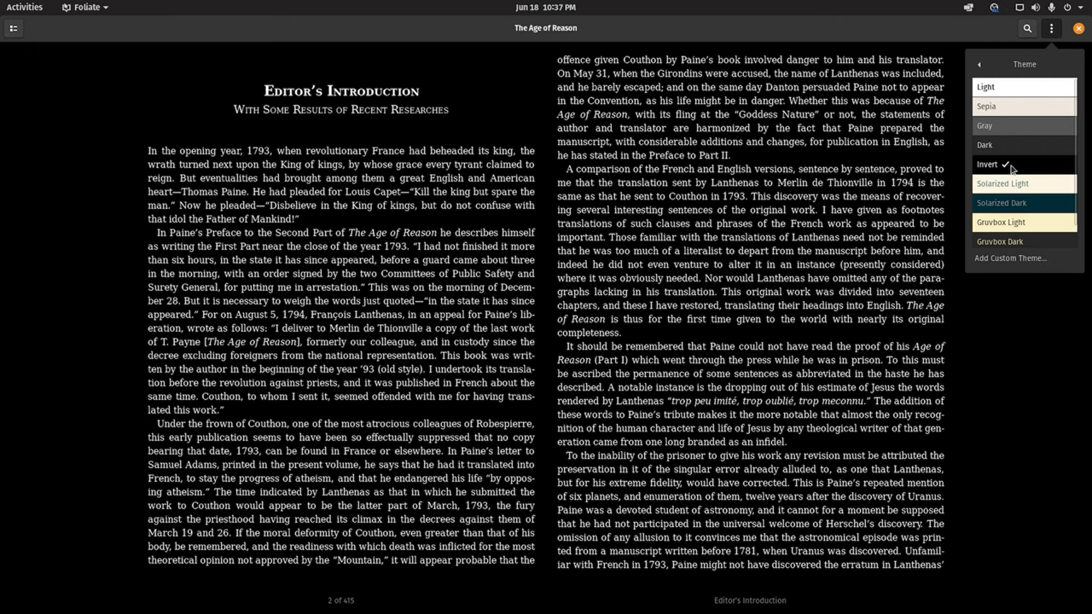
{"action": "left_click", "coordinate": [1003, 183]}
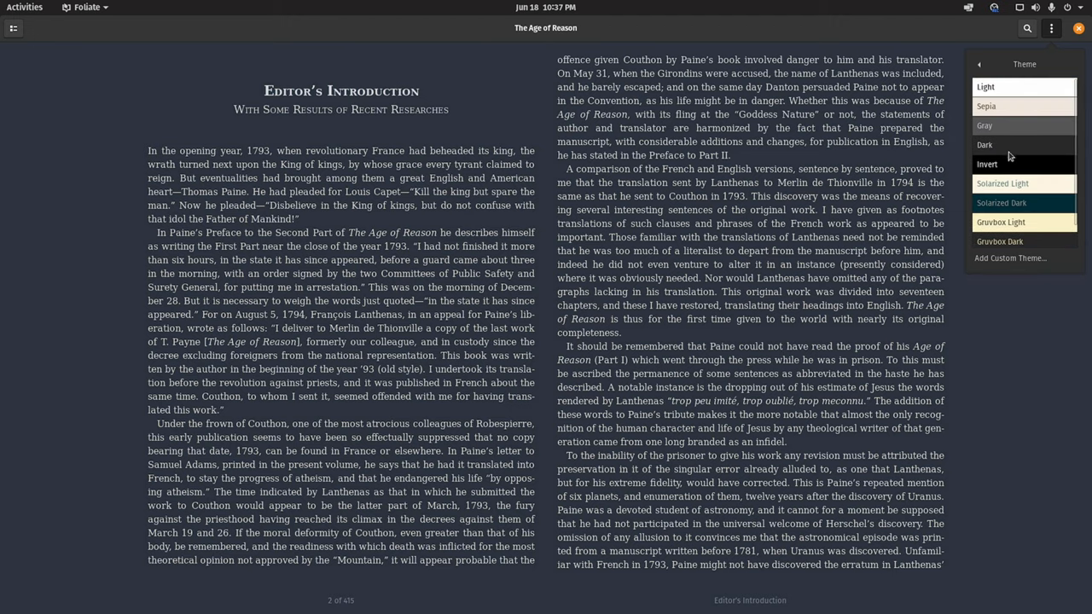
{"action": "left_click", "coordinate": [986, 143]}
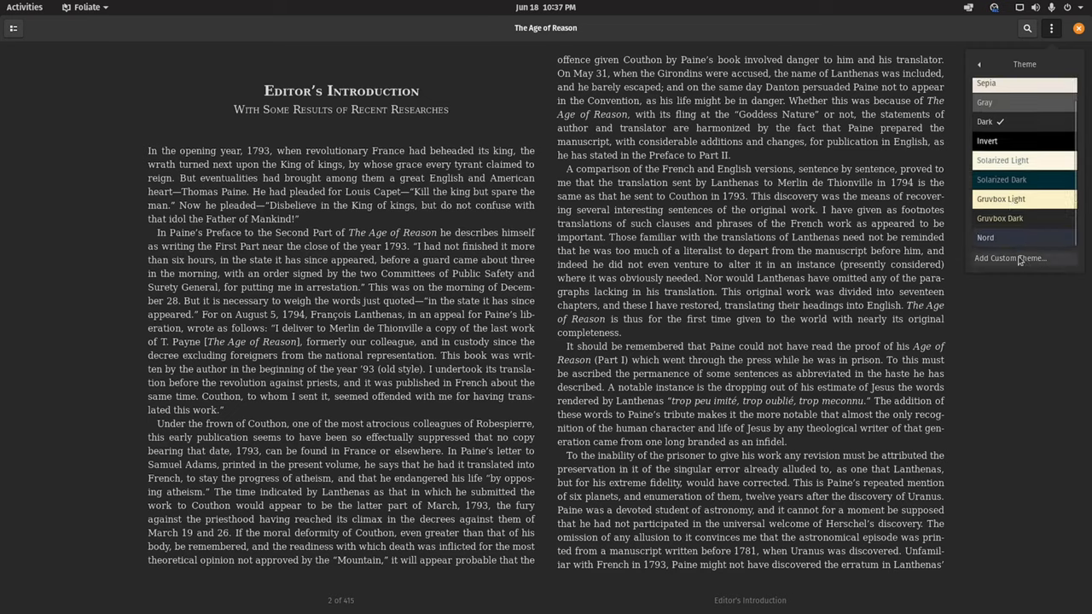
{"action": "left_click", "coordinate": [1010, 258]}
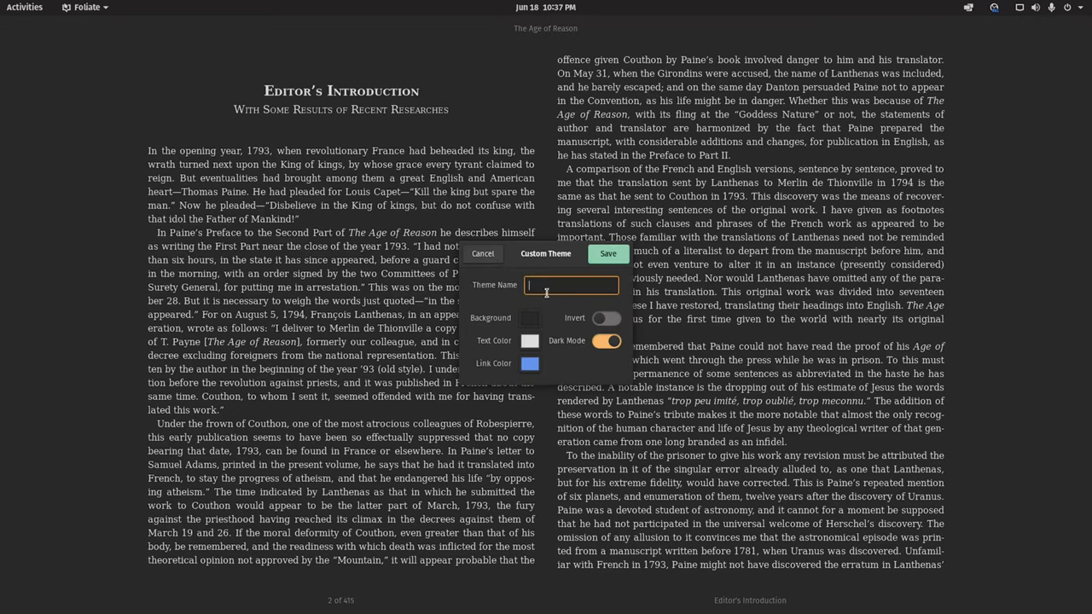
- Name the custom theme 'Coffee' and give it a custom background shade from the colour picker
{"action": "type", "text": "Coffee"}
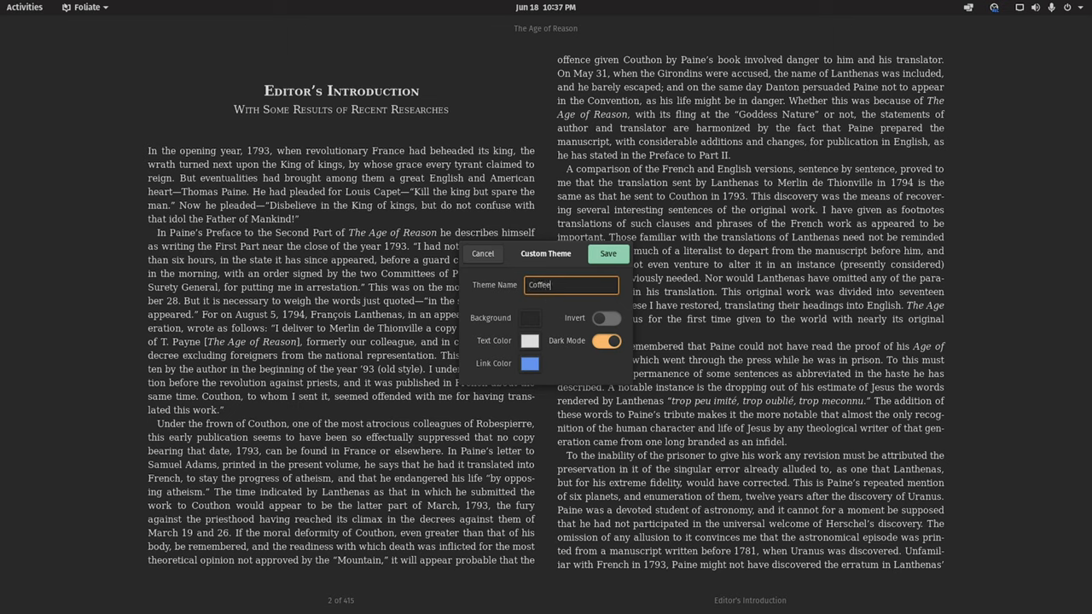
{"action": "left_click", "coordinate": [529, 364]}
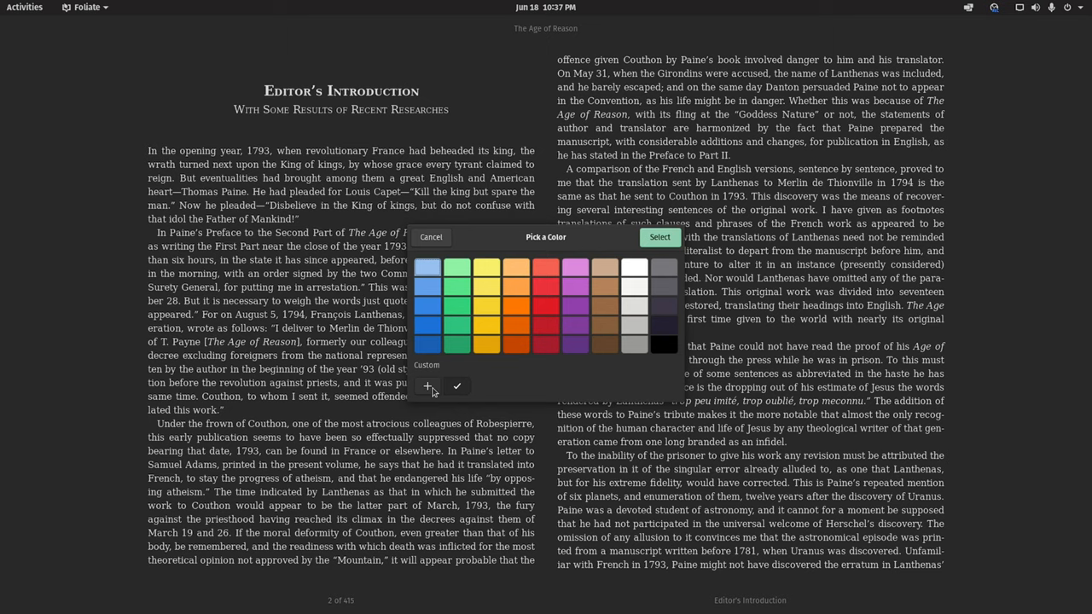
{"action": "left_click", "coordinate": [426, 385]}
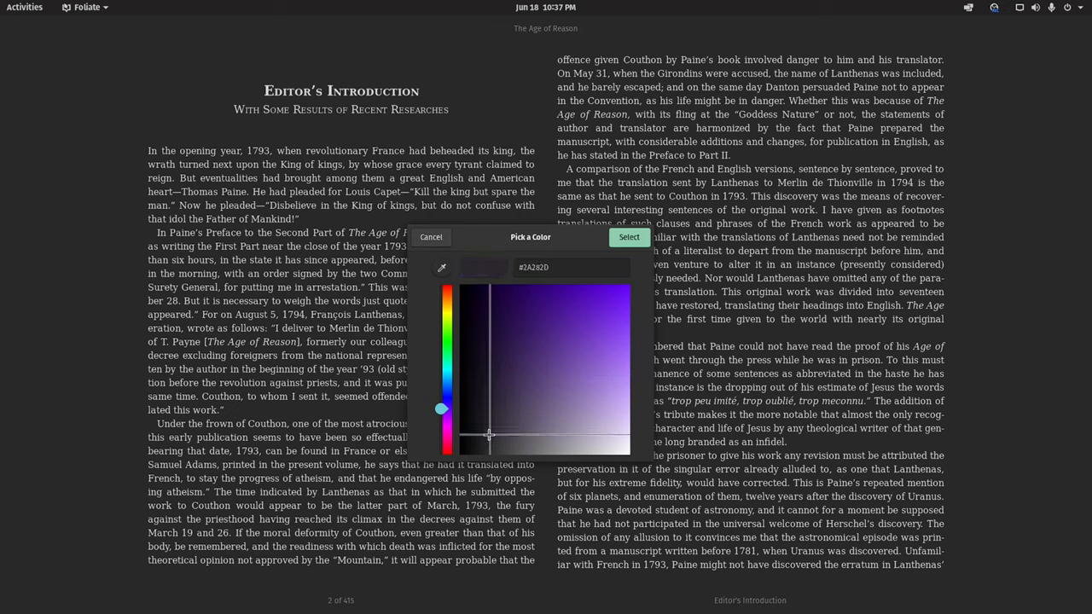
{"action": "left_click", "coordinate": [485, 440]}
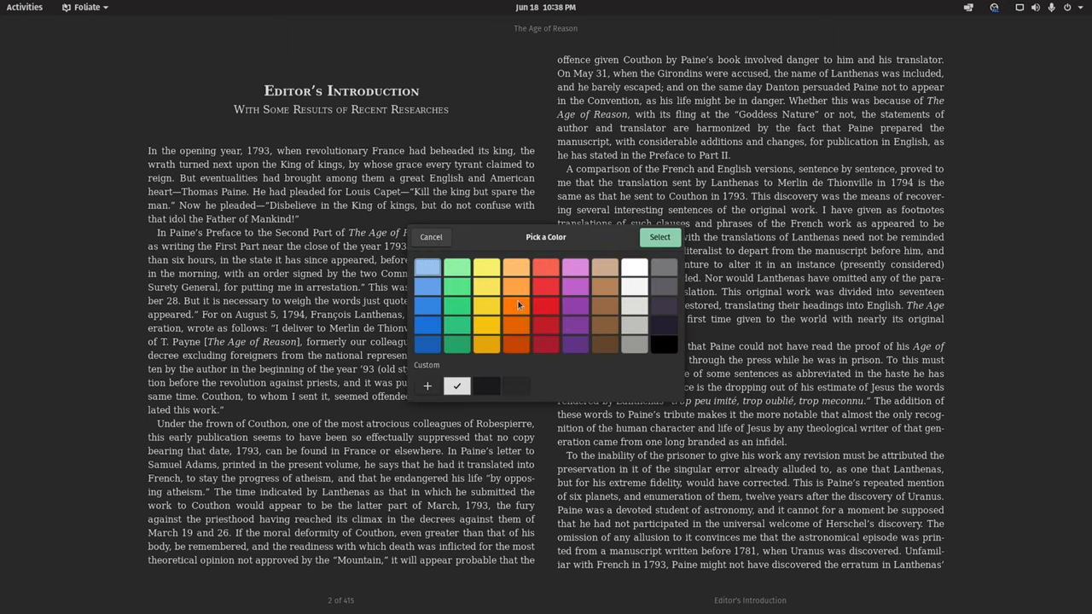
{"action": "mouse_move", "coordinate": [590, 330]}
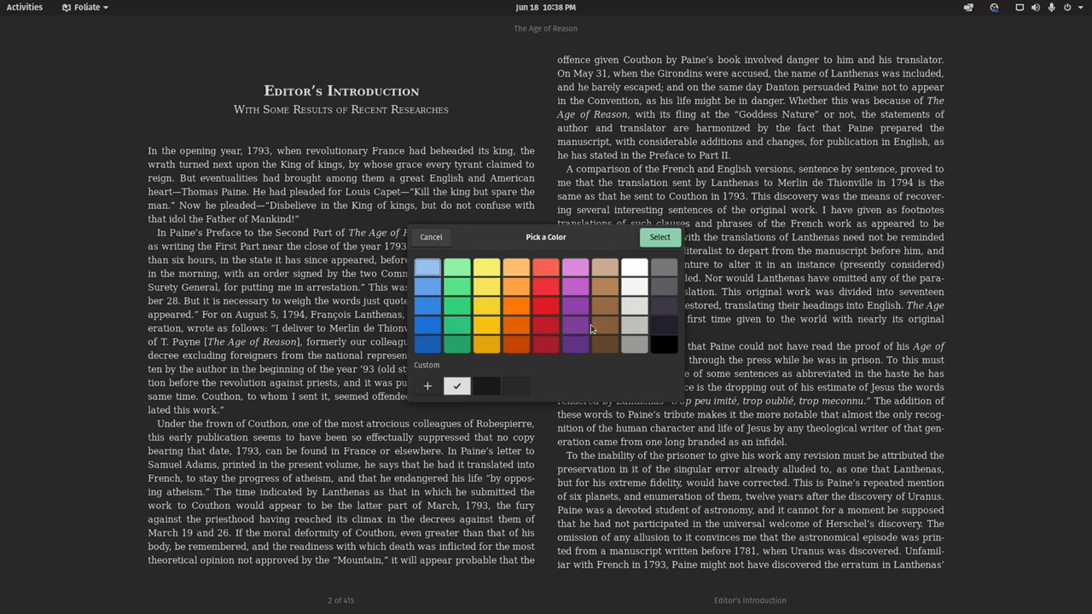
{"action": "left_click", "coordinate": [635, 266]}
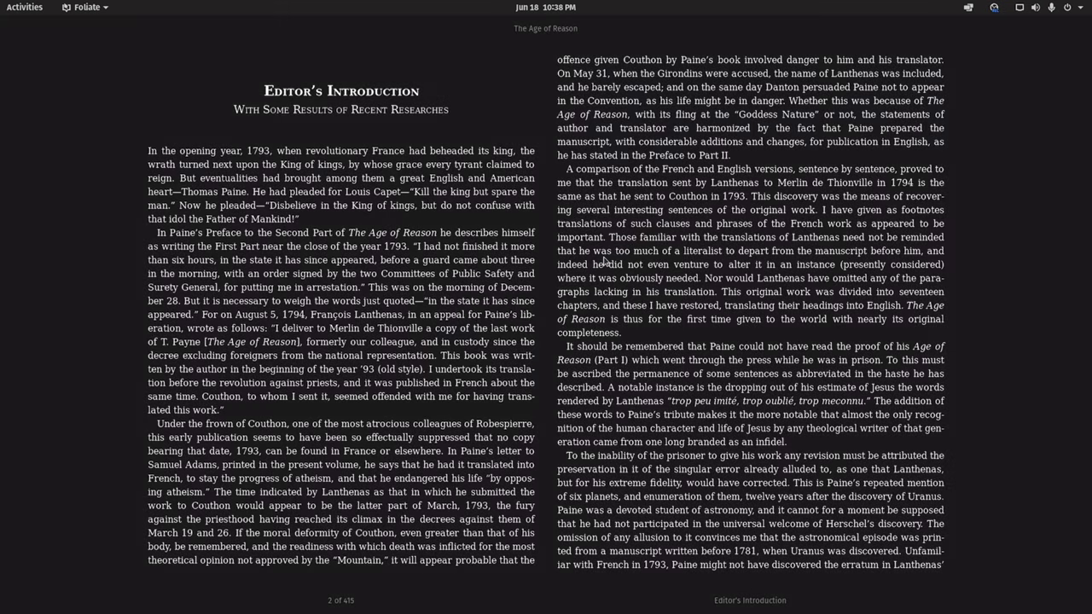
- Look over the advanced layout and rendering options and return to the main reading settings
{"action": "left_click", "coordinate": [1051, 27]}
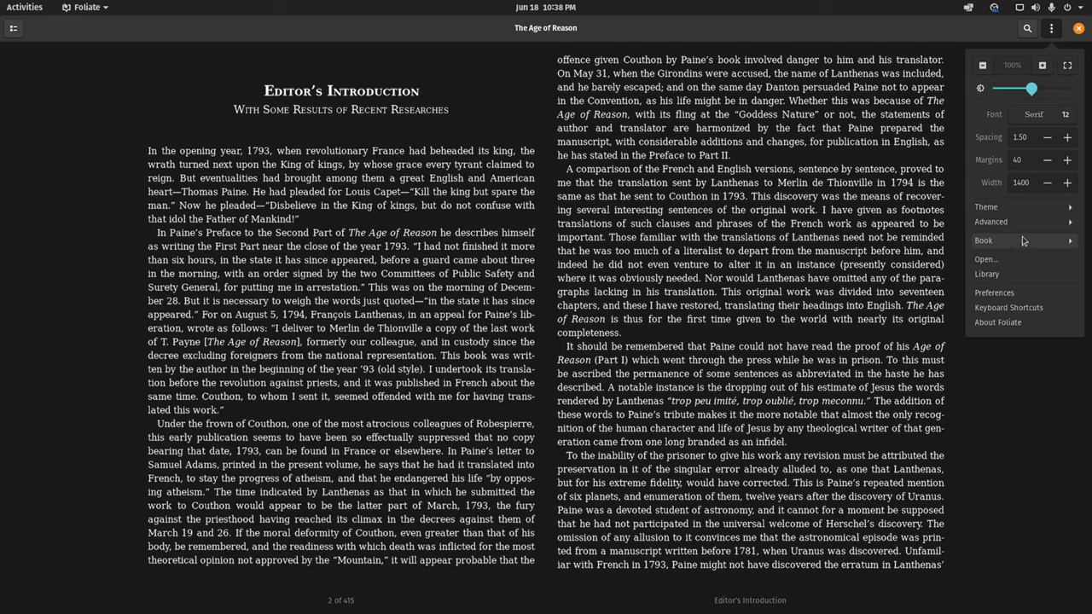
{"action": "left_click", "coordinate": [990, 222]}
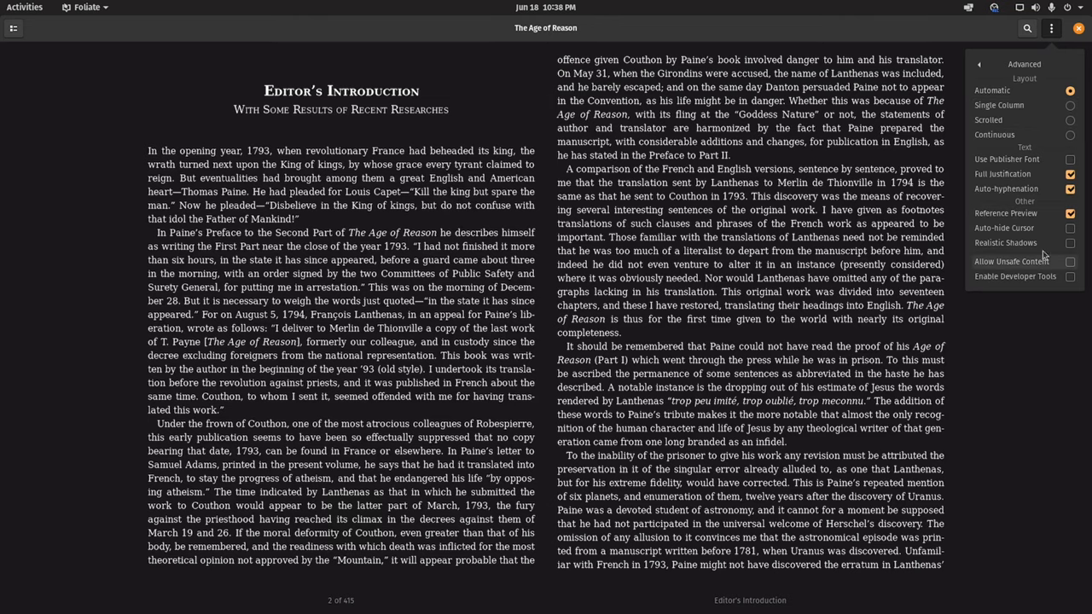
{"action": "left_click", "coordinate": [980, 65]}
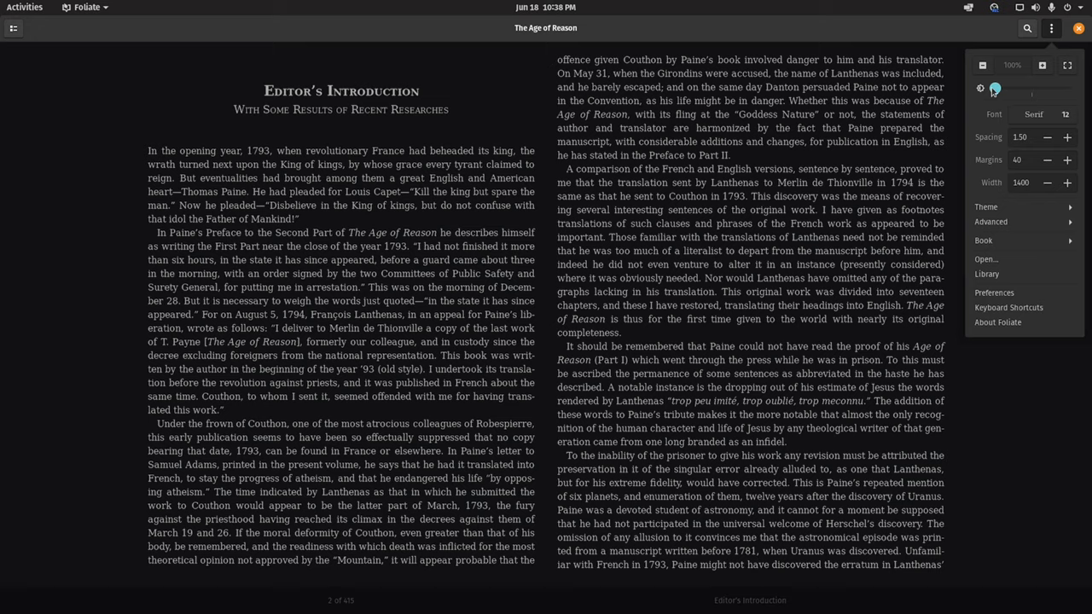
- Try larger text sizes with the slider and zoom buttons, ending back at 100%
{"action": "left_click_drag", "start_coordinate": [993, 88], "coordinate": [1061, 89]}
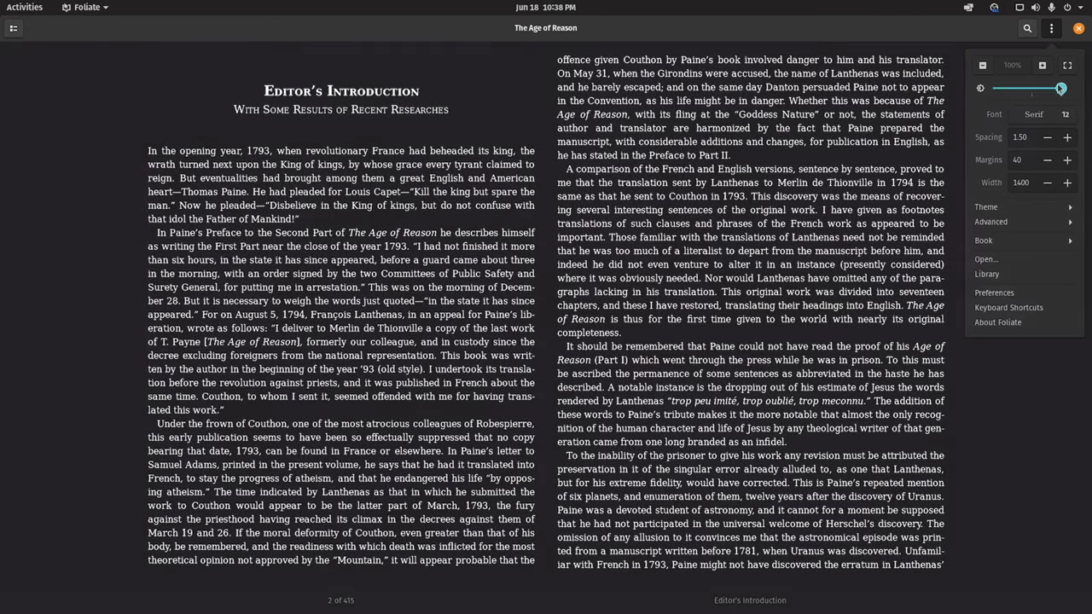
{"action": "left_click_drag", "start_coordinate": [1061, 89], "coordinate": [1030, 88]}
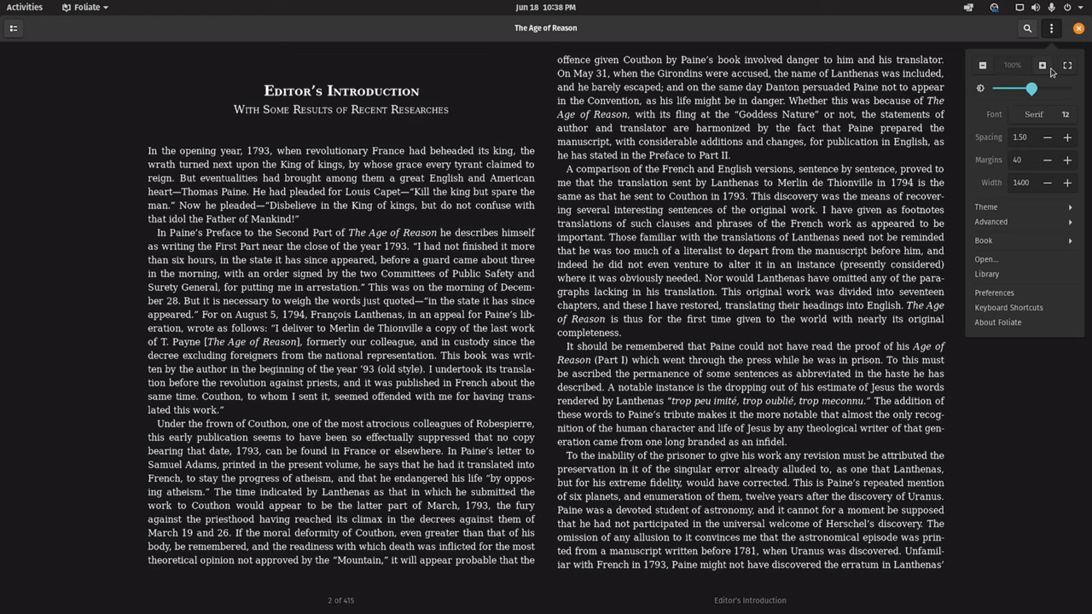
{"action": "left_click", "coordinate": [1041, 64]}
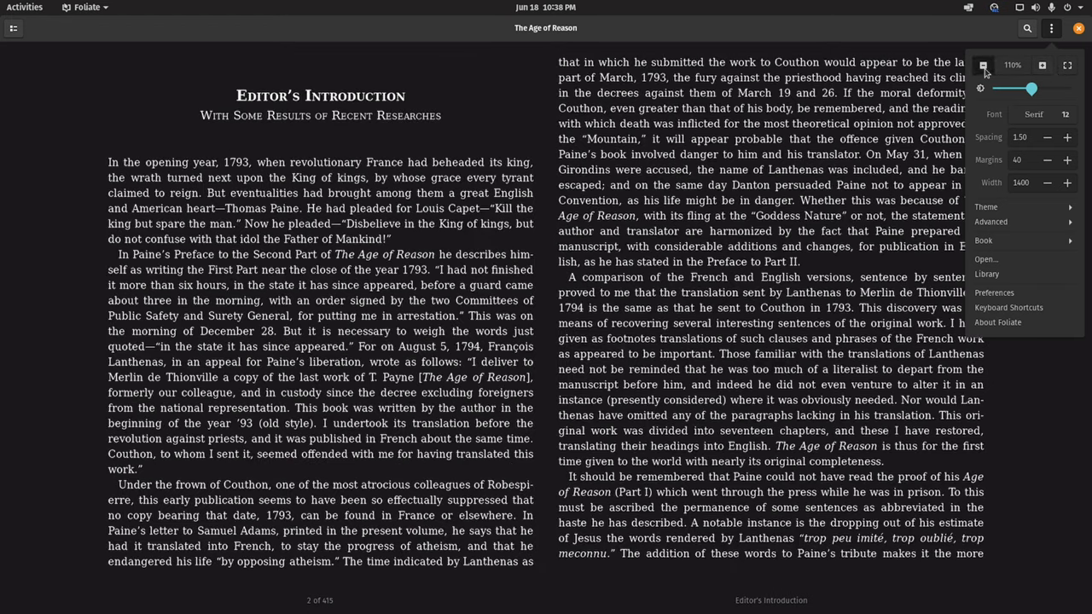
{"action": "left_click", "coordinate": [982, 65]}
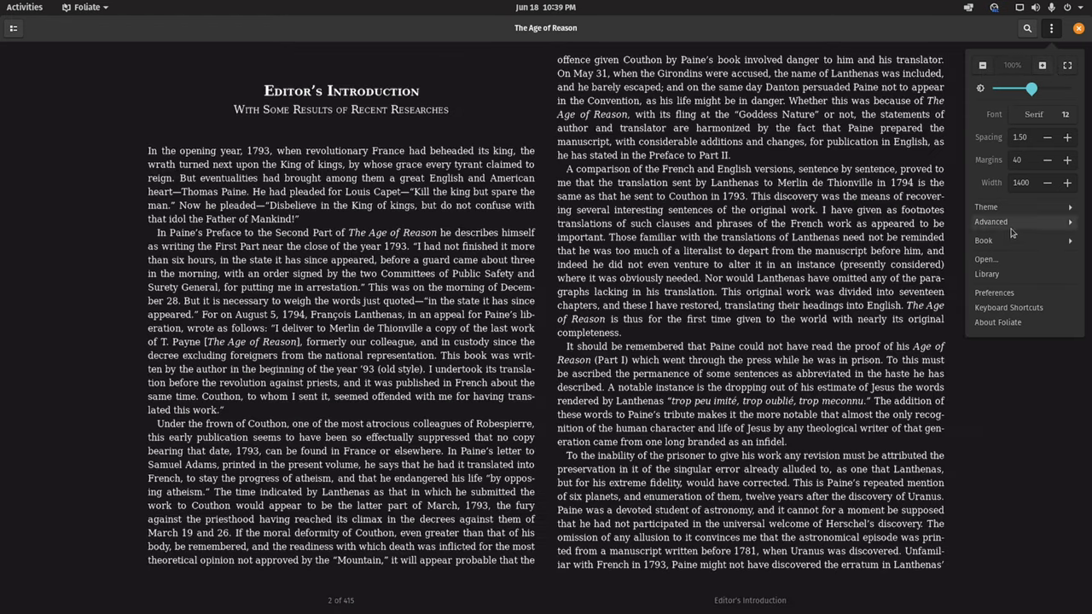
- Review the Preferences and choose how images in a book are opened
{"action": "left_click", "coordinate": [993, 294]}
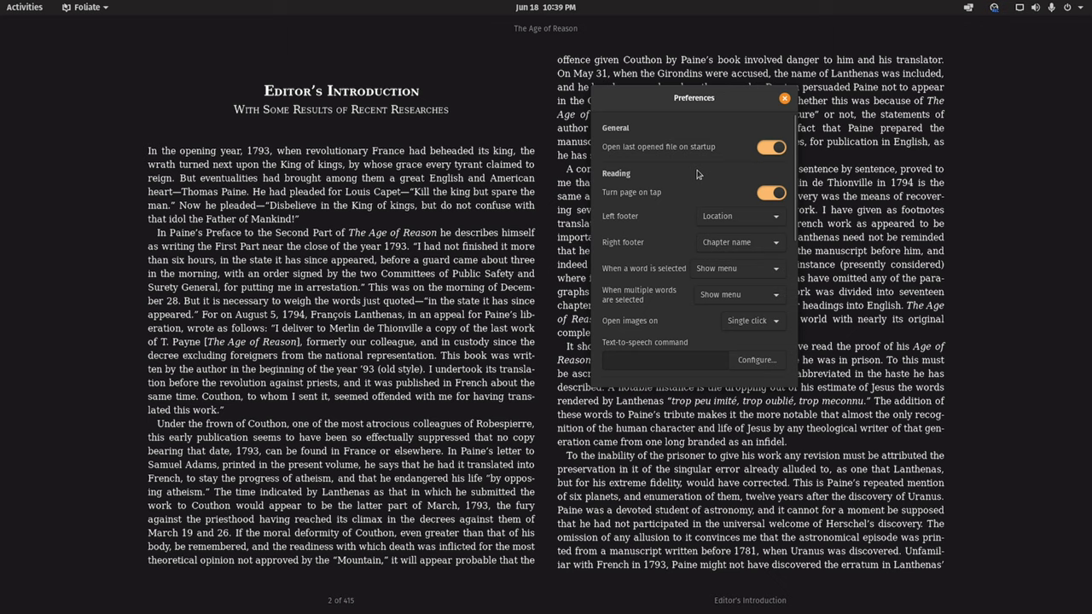
{"action": "mouse_move", "coordinate": [679, 225]}
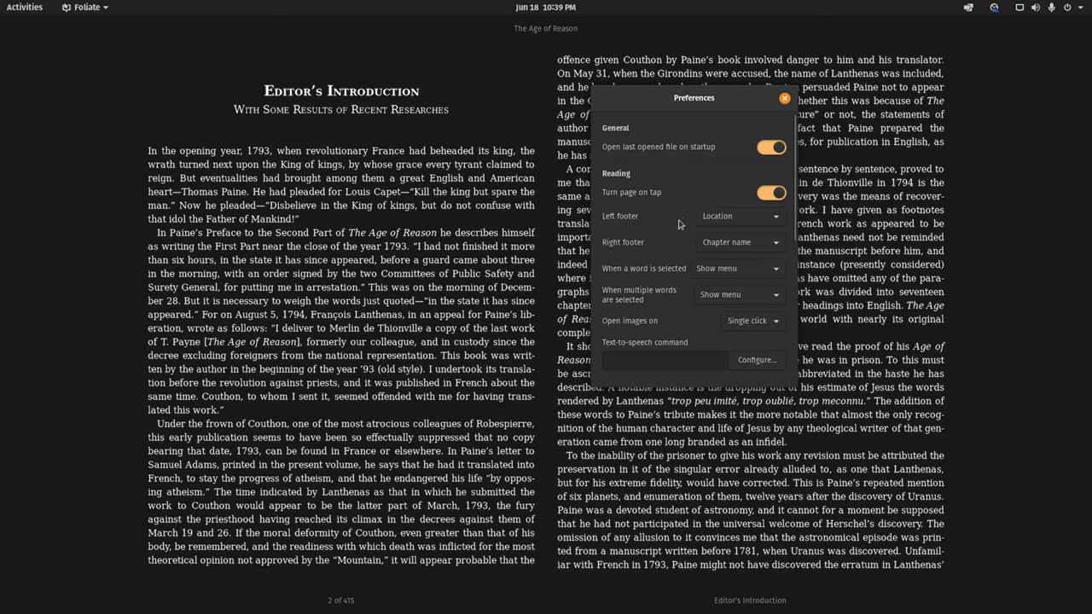
{"action": "mouse_move", "coordinate": [658, 255]}
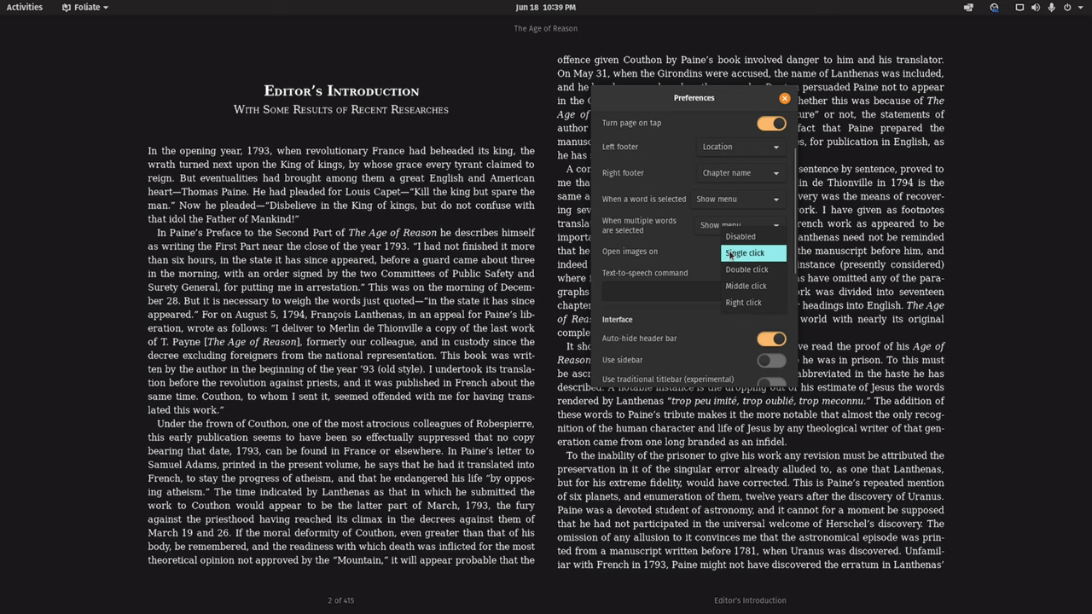
{"action": "left_click", "coordinate": [785, 97]}
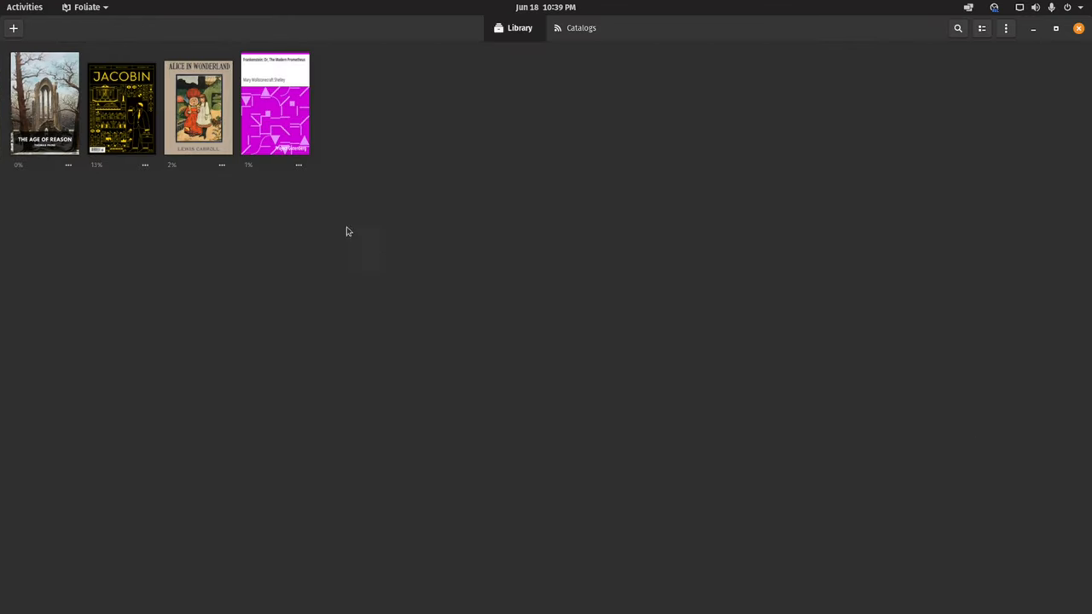
{"action": "mouse_move", "coordinate": [83, 174]}
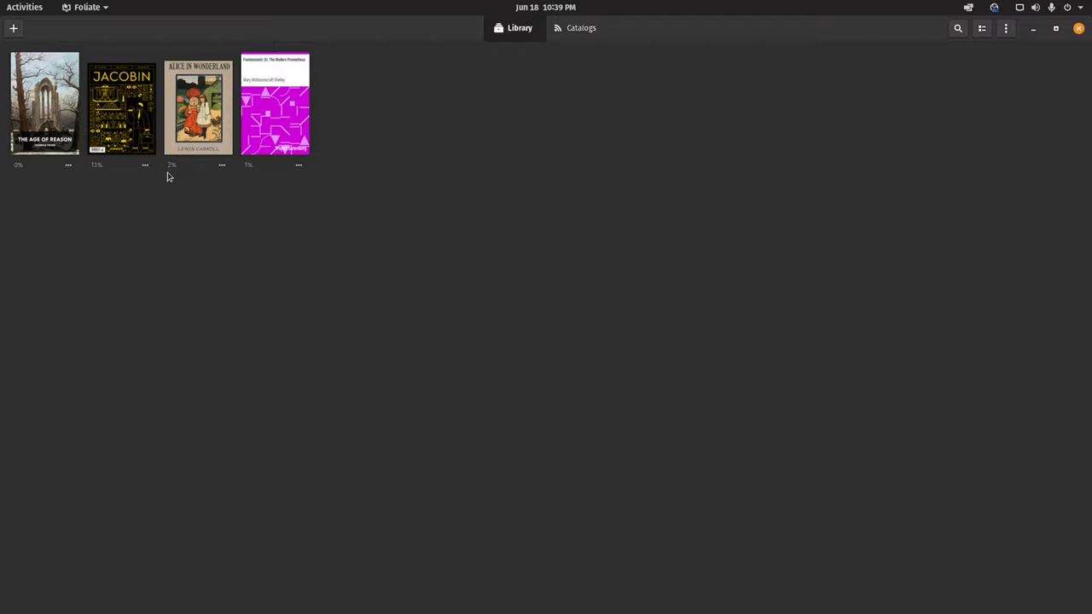
{"action": "mouse_move", "coordinate": [911, 67]}
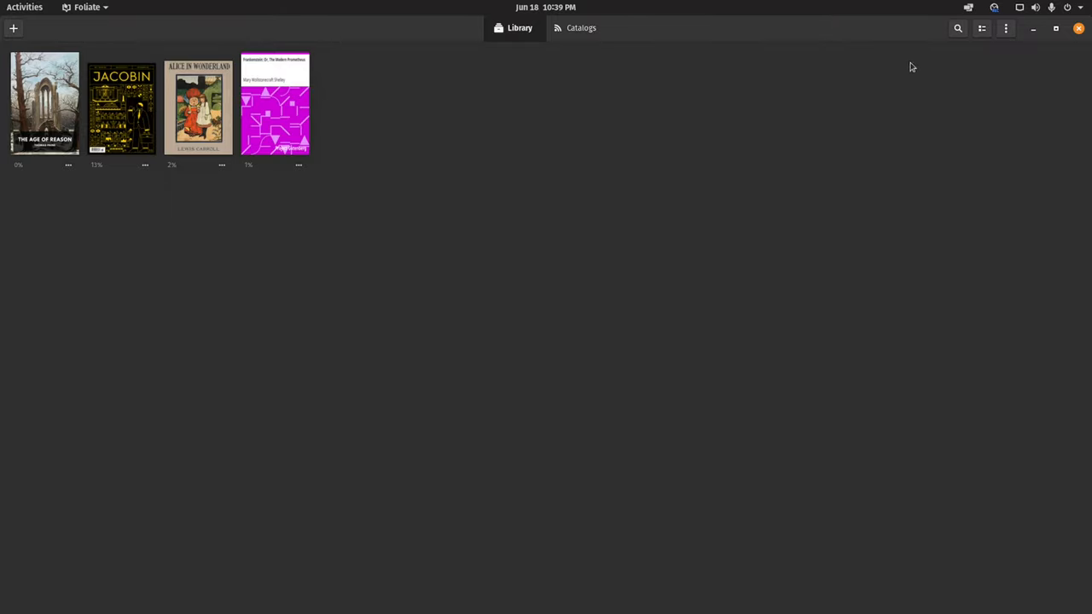
{"action": "mouse_move", "coordinate": [983, 27]}
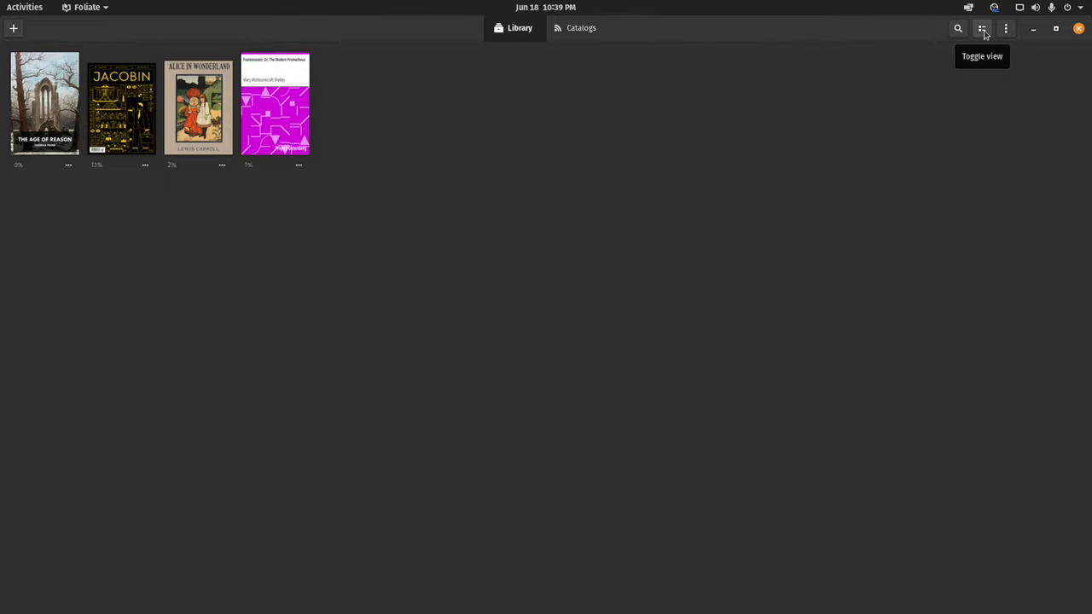
- Switch the library of four books to its other layout
{"action": "left_click", "coordinate": [981, 27]}
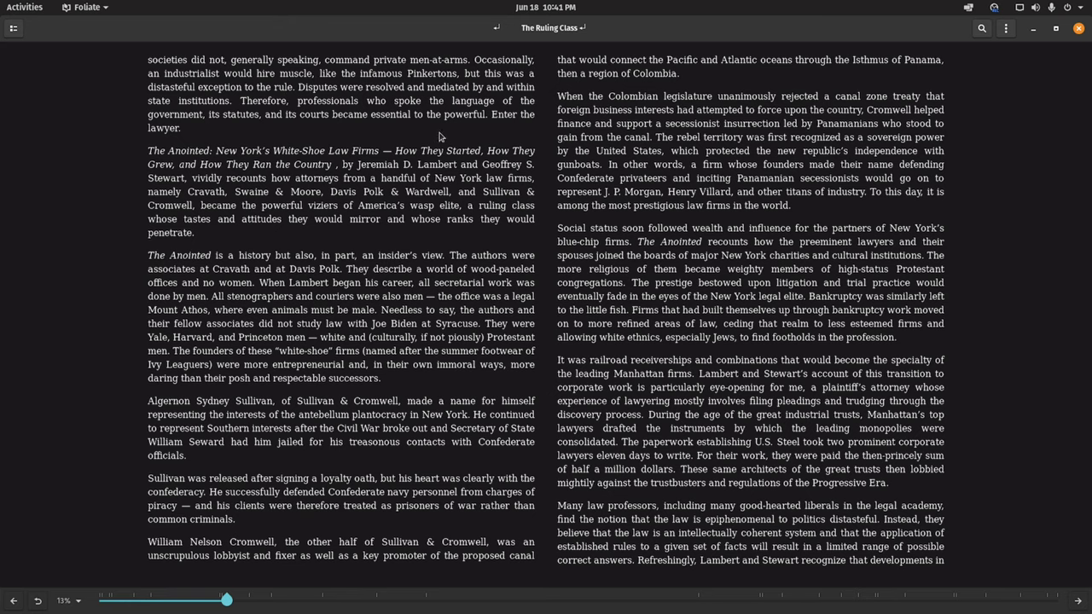
- Highlight the word 'language' in The Ruling Class and bookmark the current location from the sidebar
{"action": "double_click", "coordinate": [473, 99]}
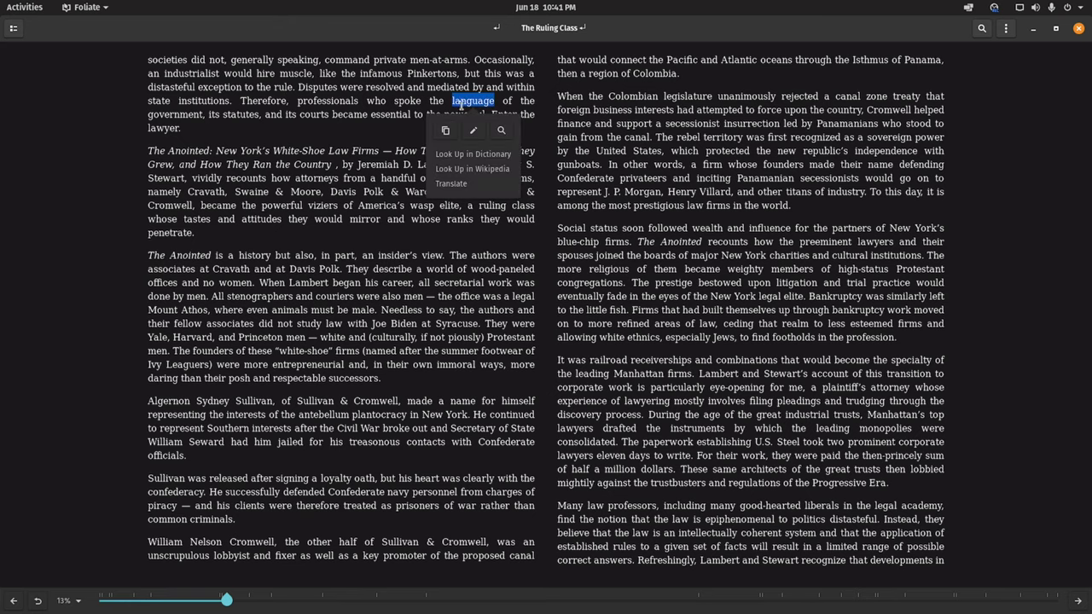
{"action": "mouse_move", "coordinate": [474, 129]}
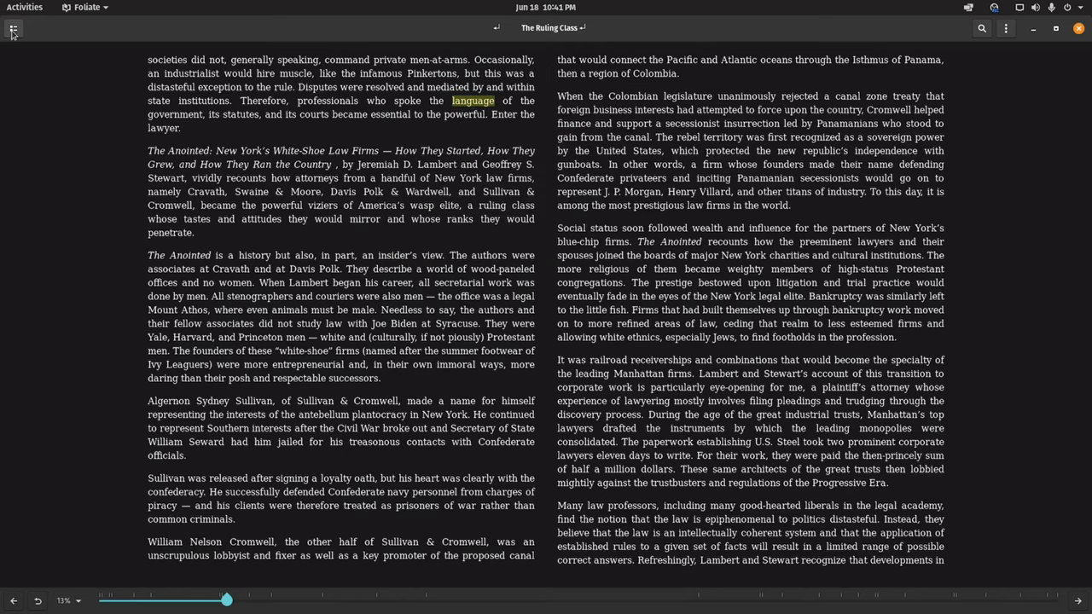
{"action": "left_click", "coordinate": [14, 28]}
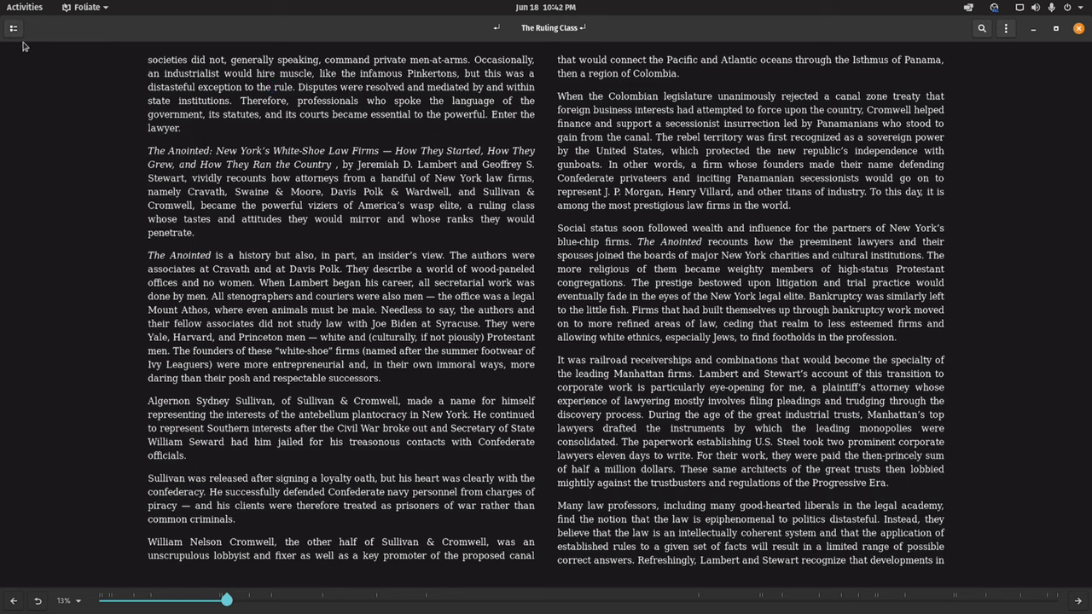
{"action": "left_click", "coordinate": [13, 27]}
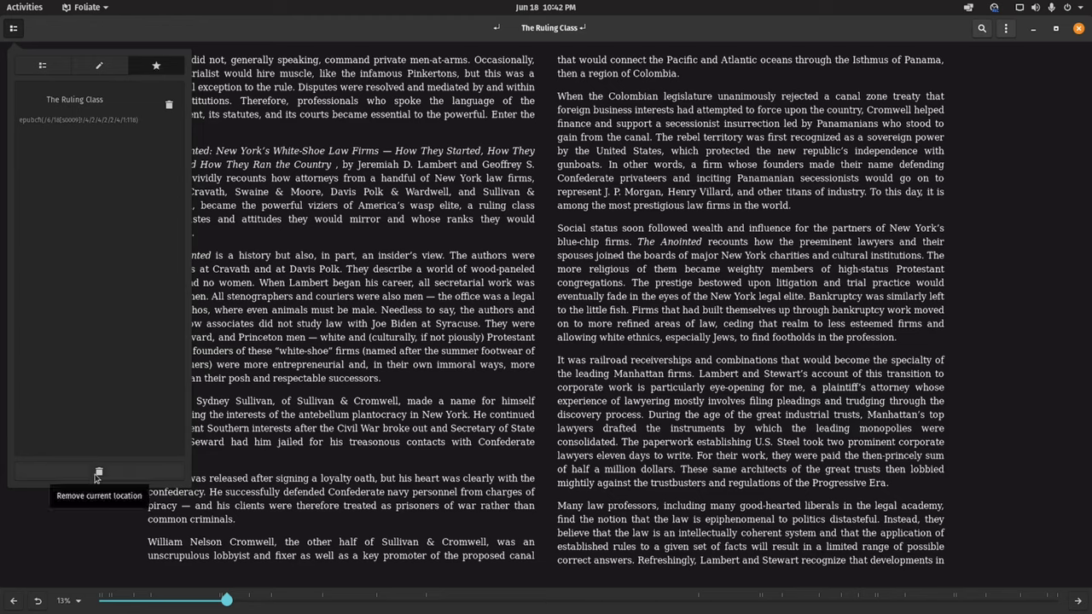
{"action": "left_click", "coordinate": [157, 65]}
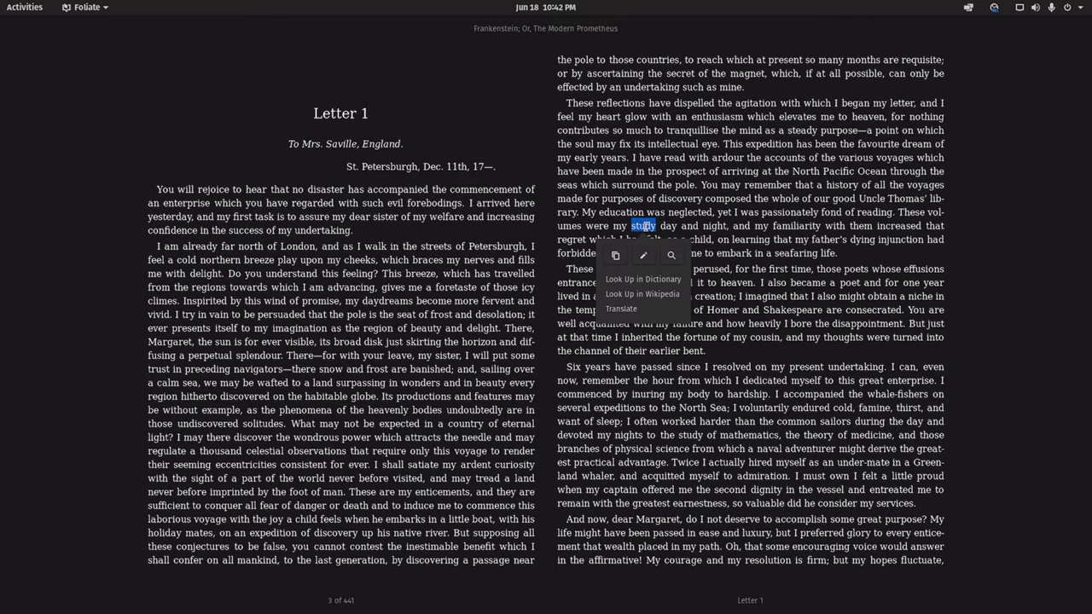
- Look up the word 'study' in the dictionary and dismiss the Wiktionary definition
{"action": "left_click", "coordinate": [643, 280]}
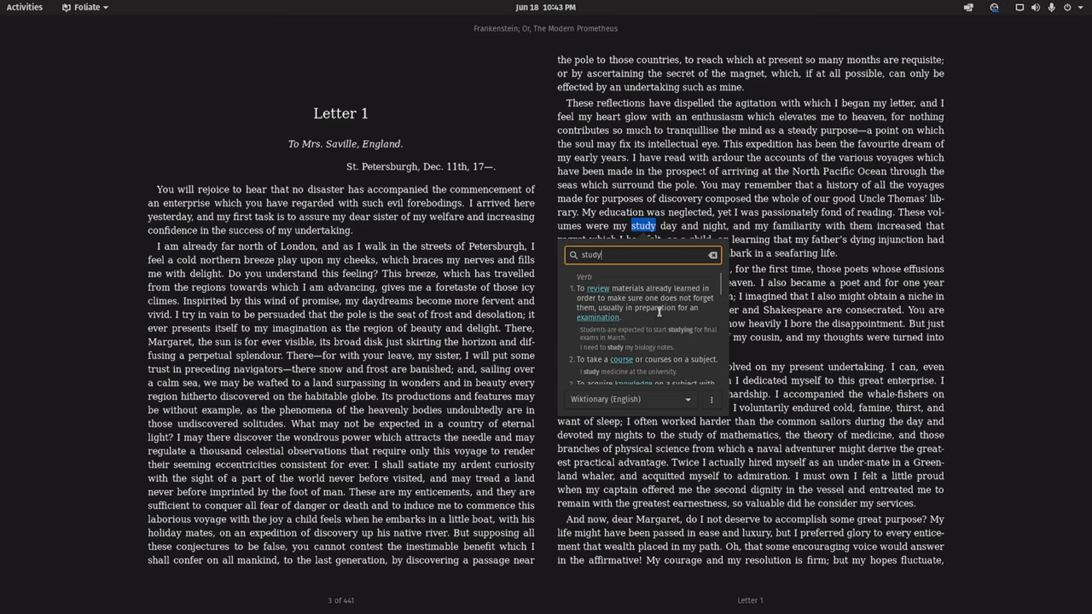
{"action": "mouse_move", "coordinate": [778, 194]}
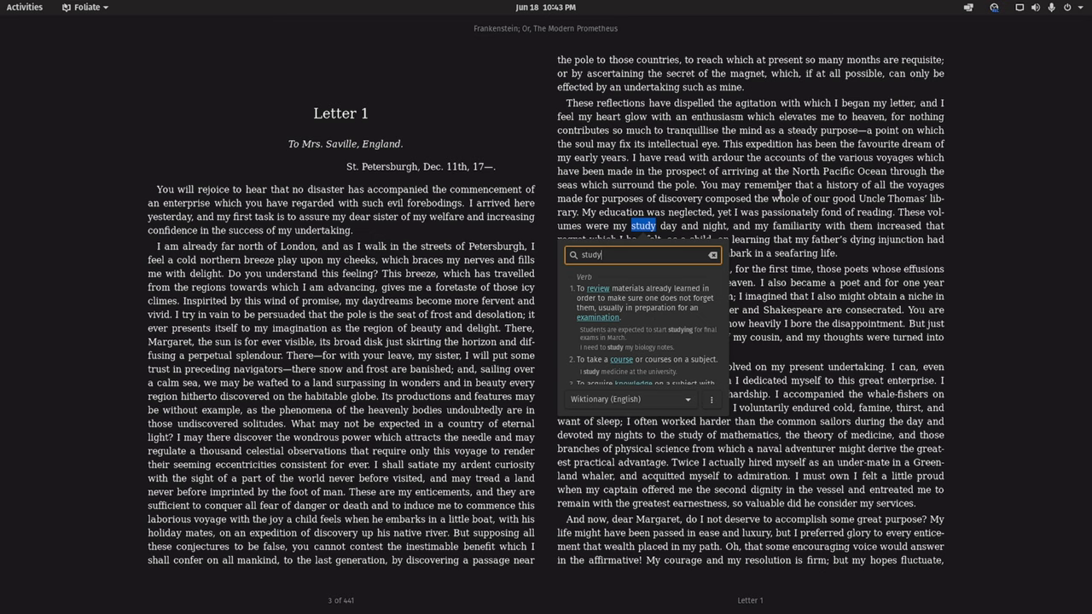
{"action": "left_click", "coordinate": [1007, 27]}
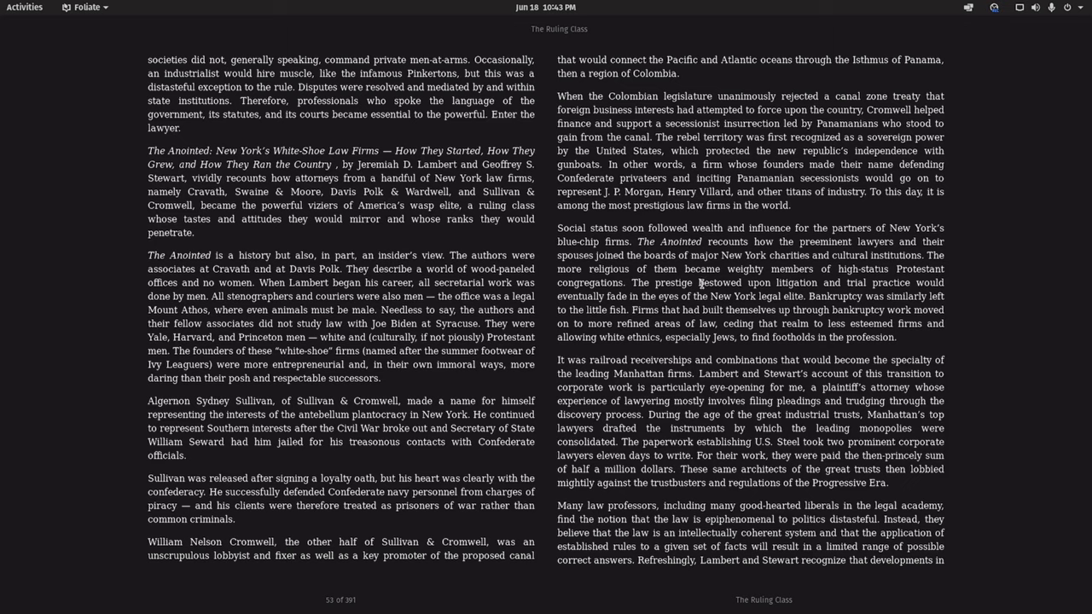
- Select the word 'wealth', act on it, and bring up the reader's main menu
{"action": "double_click", "coordinate": [707, 229]}
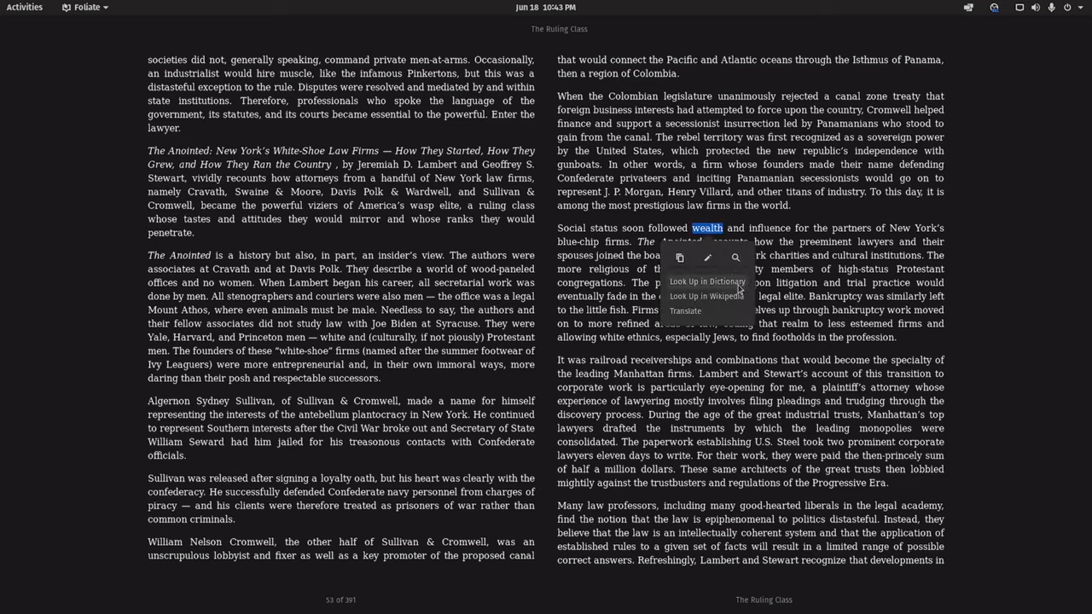
{"action": "left_click", "coordinate": [707, 281]}
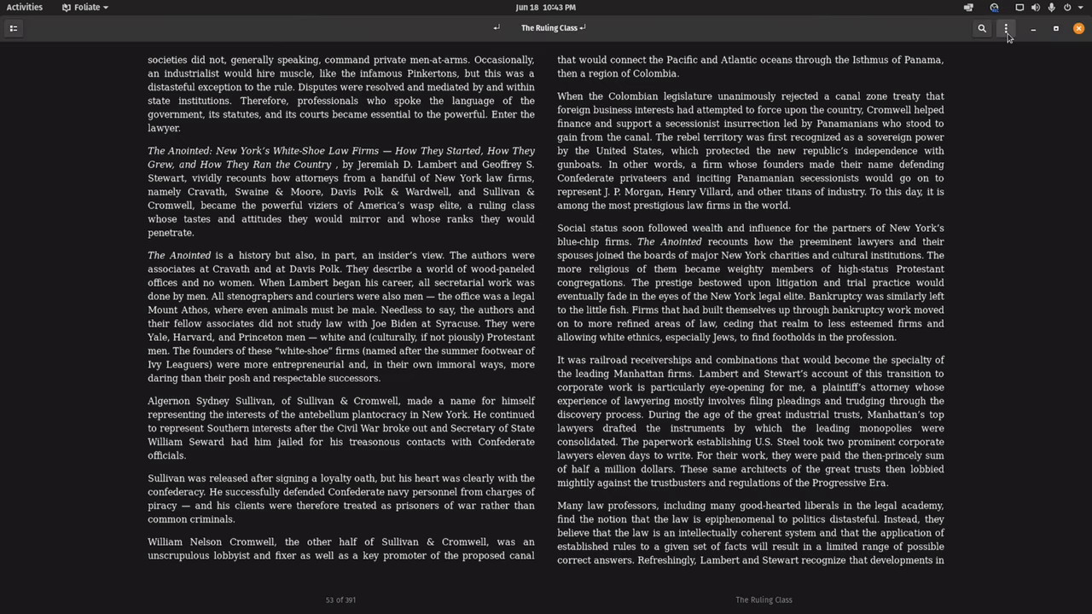
{"action": "left_click", "coordinate": [1006, 28]}
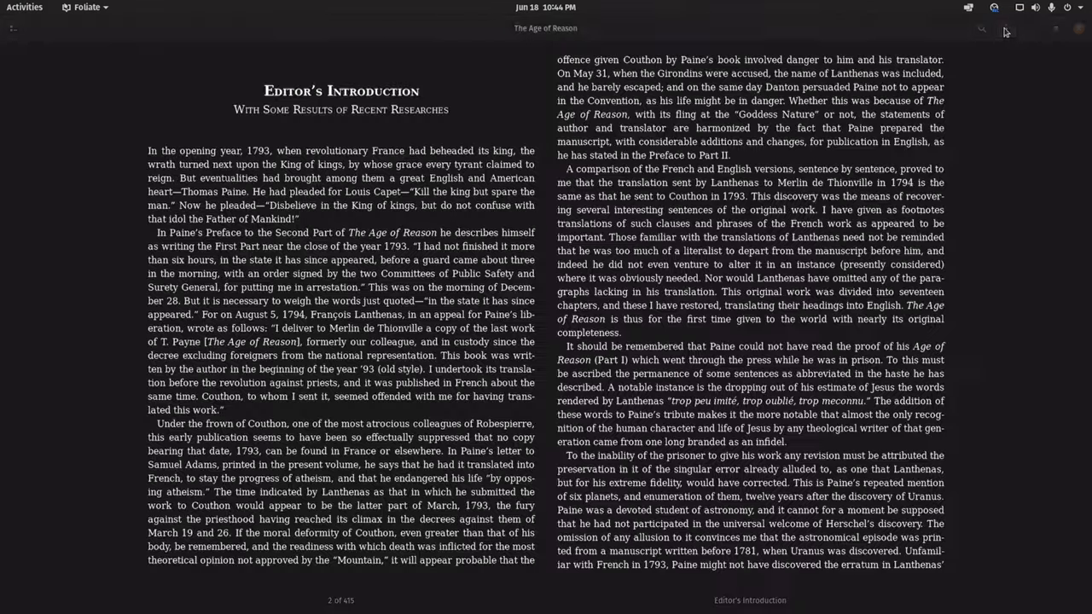
- Show the reader menu with text size, spacing, margin and theme options over The Age of Reason
{"action": "left_click", "coordinate": [1007, 27]}
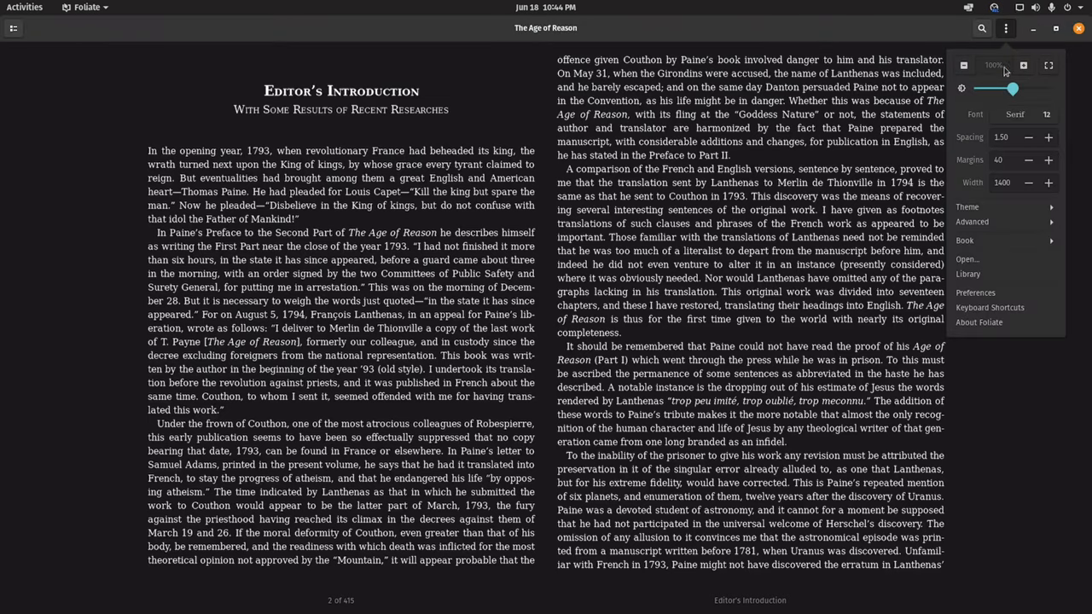
{"action": "mouse_move", "coordinate": [988, 208]}
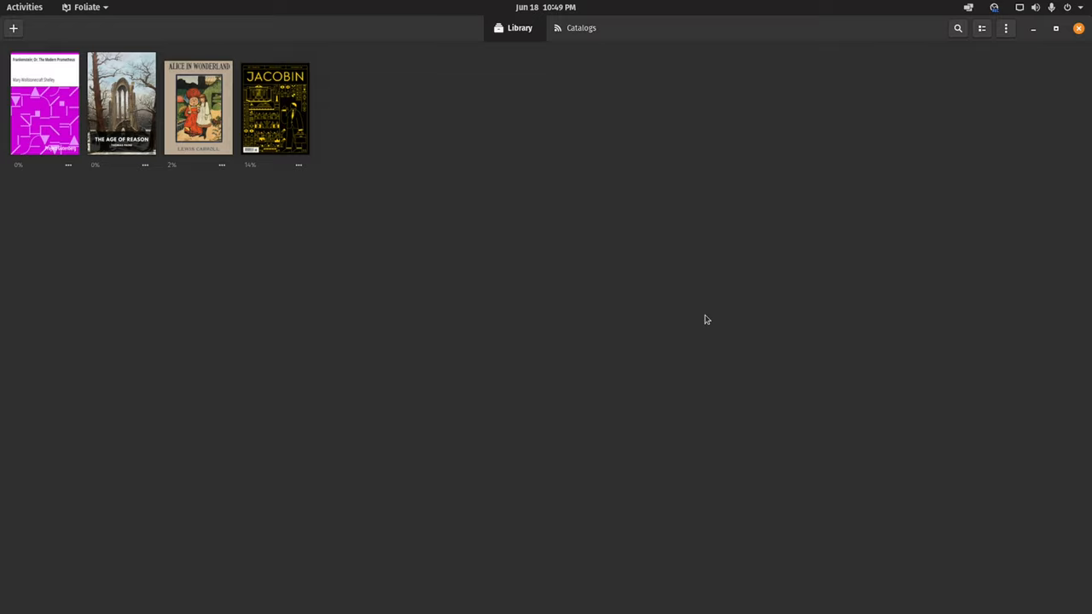
{"action": "mouse_move", "coordinate": [884, 336]}
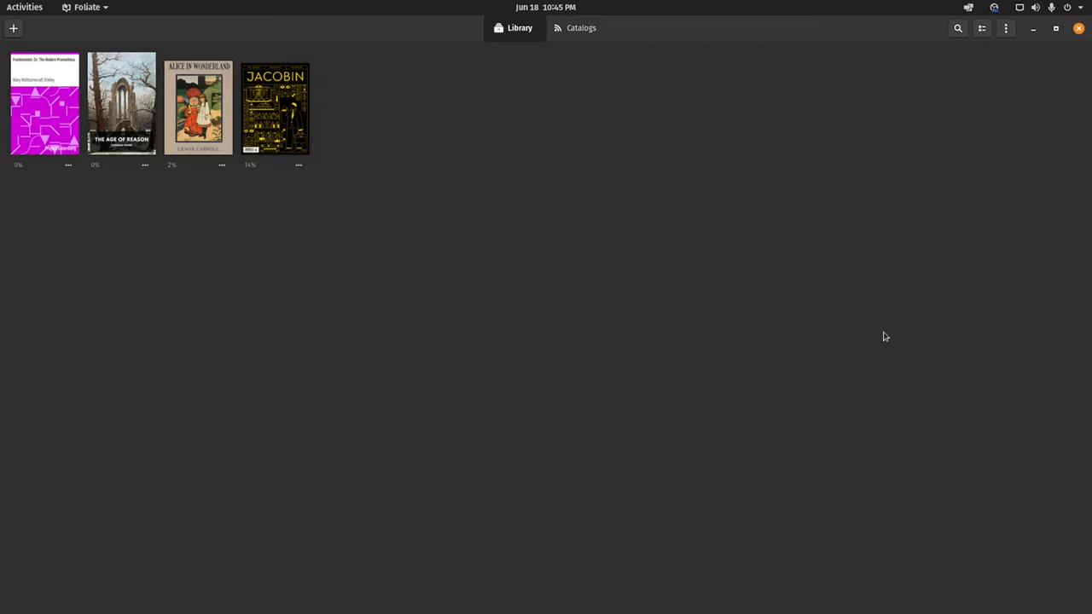
{"action": "mouse_move", "coordinate": [911, 341]}
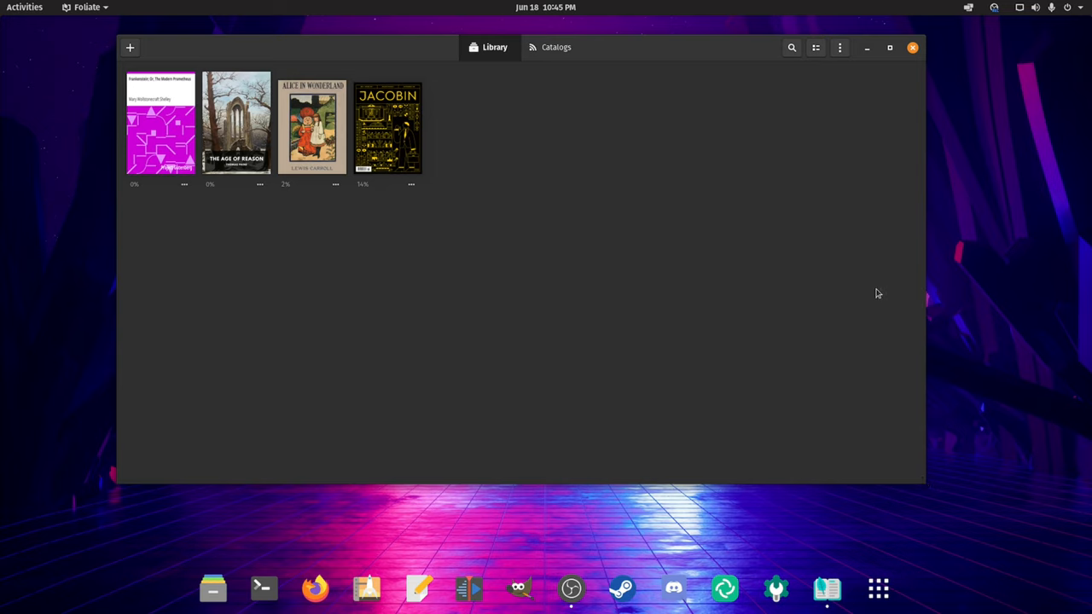
{"action": "mouse_move", "coordinate": [924, 478]}
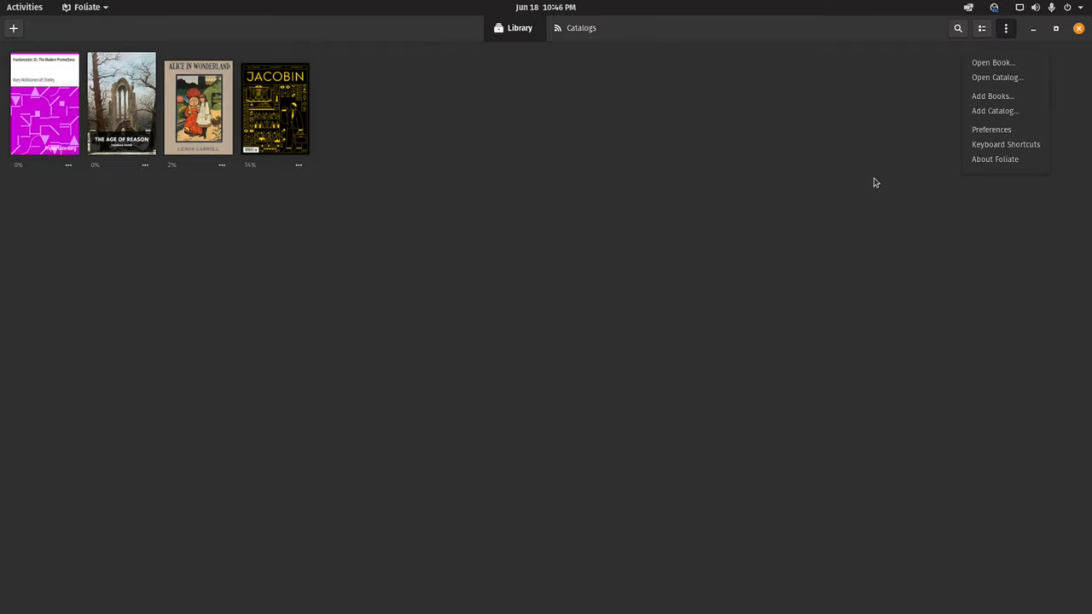
- Show the About window describing Foliate 2.6.3 as a simple and modern ebook viewer
{"action": "left_click", "coordinate": [995, 159]}
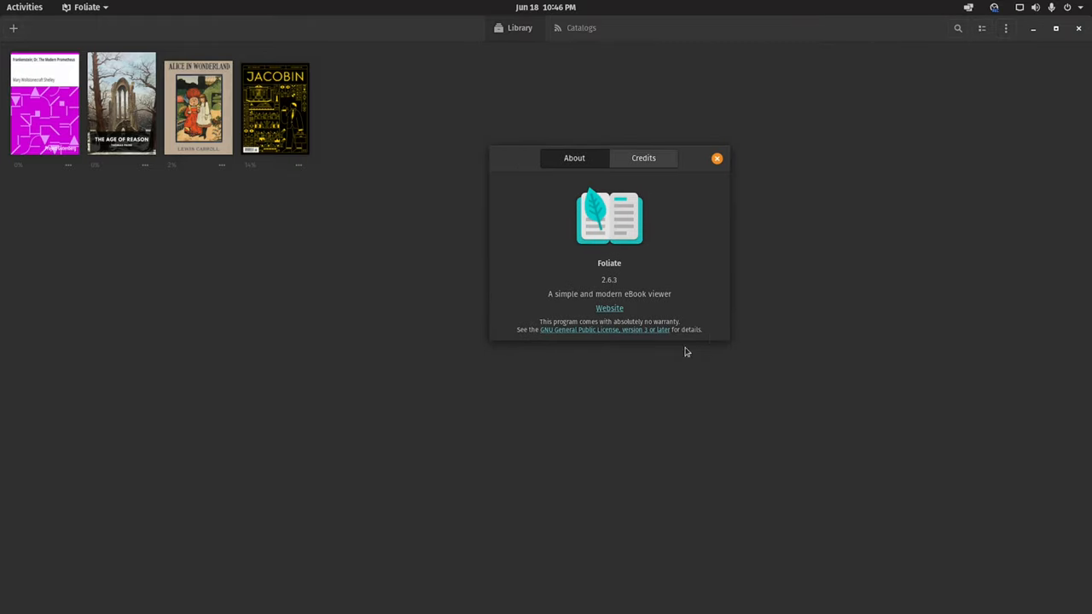
{"action": "mouse_move", "coordinate": [609, 307]}
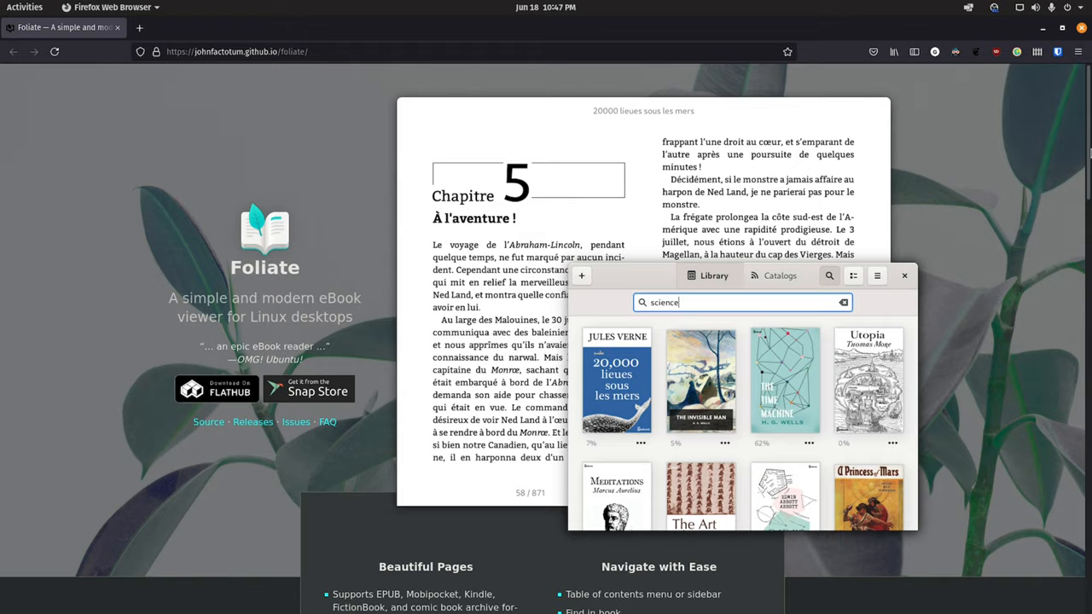
- Browse the Foliate website and move to the GitHub repository's main code page
{"action": "scroll", "scroll_direction": "down", "scroll_amount": 3}
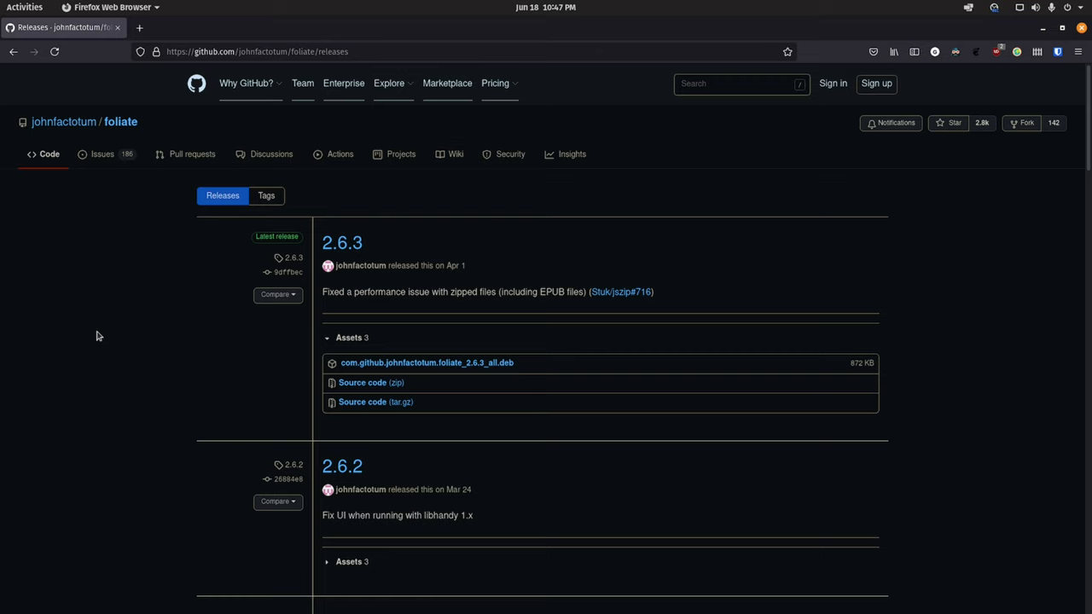
{"action": "left_click", "coordinate": [120, 122]}
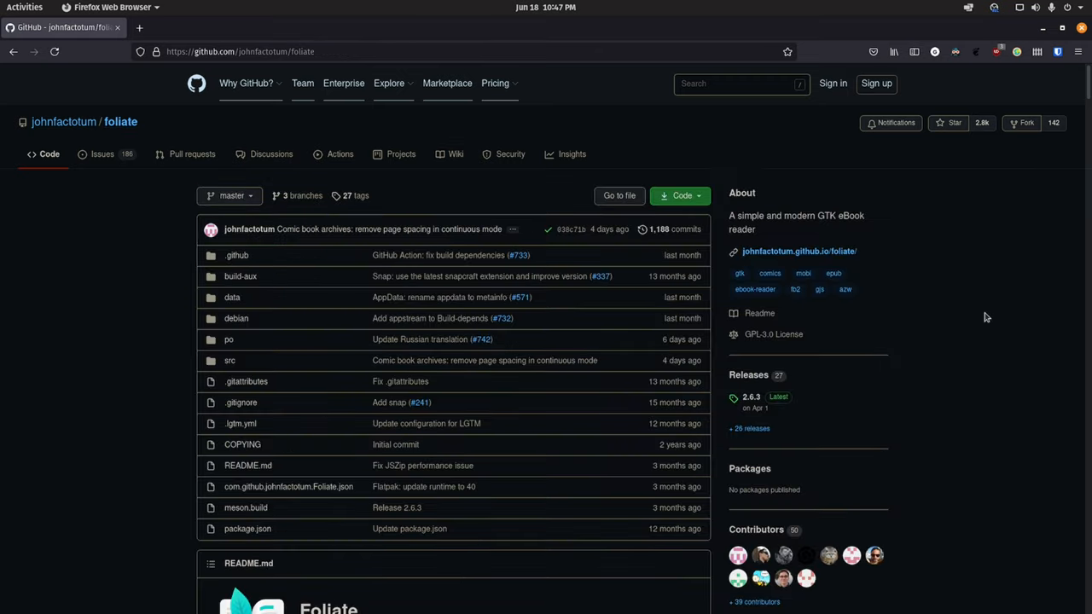
{"action": "scroll", "scroll_direction": "down", "scroll_amount": 3}
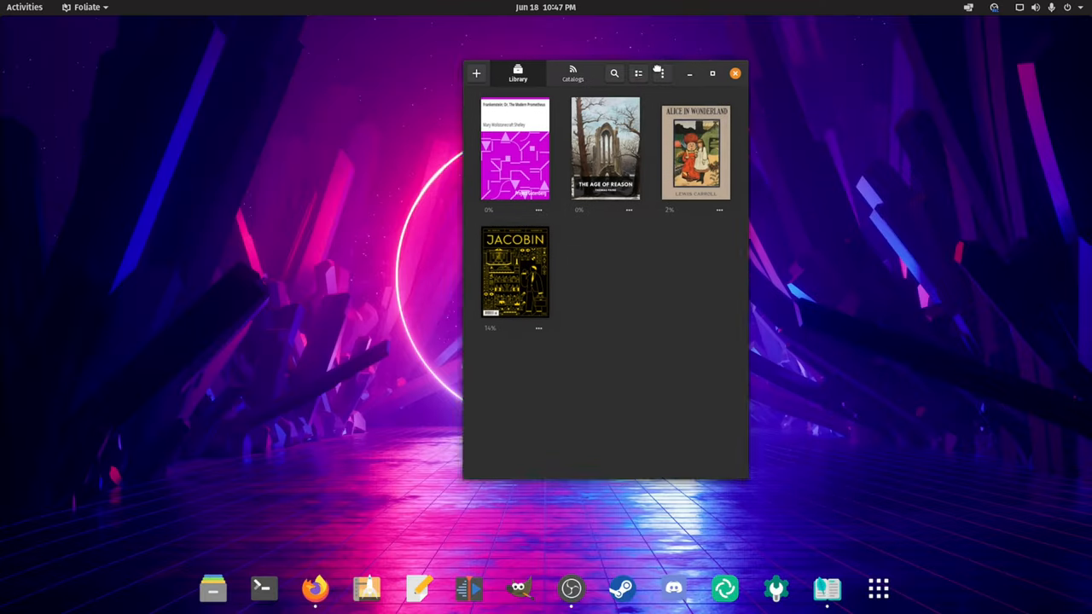
- Reposition the narrow library window toward the middle of the desktop
{"action": "left_click_drag", "start_coordinate": [606, 73], "coordinate": [570, 53]}
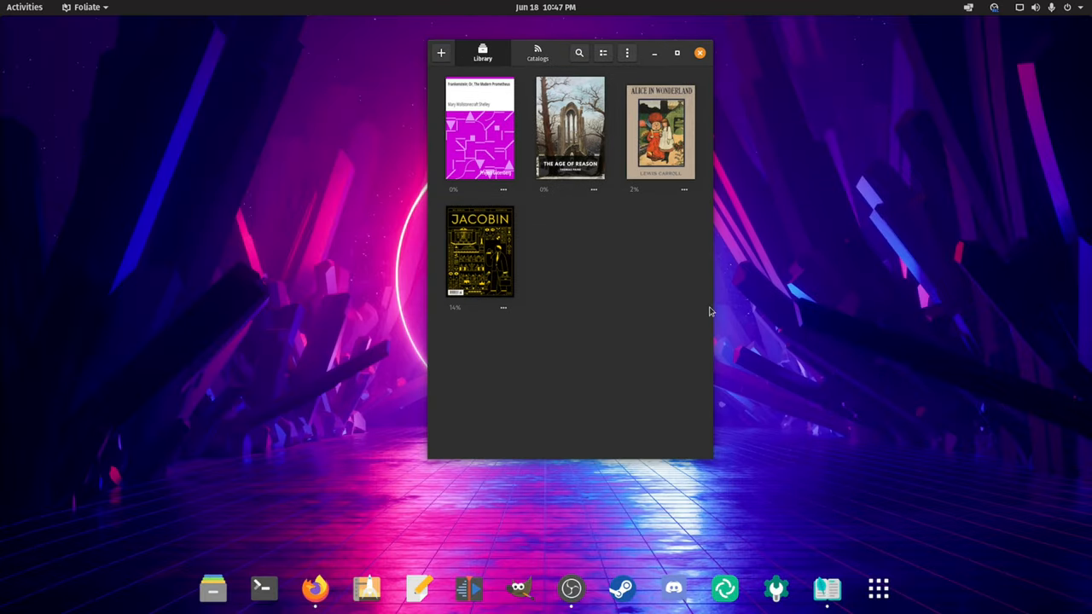
{"action": "mouse_move", "coordinate": [819, 343]}
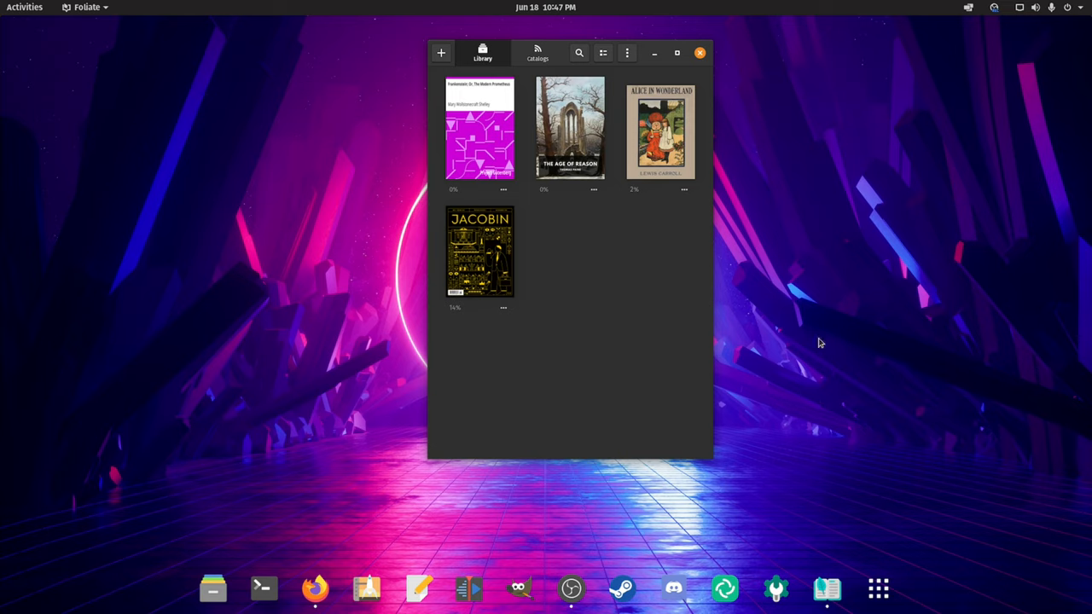
{"action": "mouse_move", "coordinate": [840, 346]}
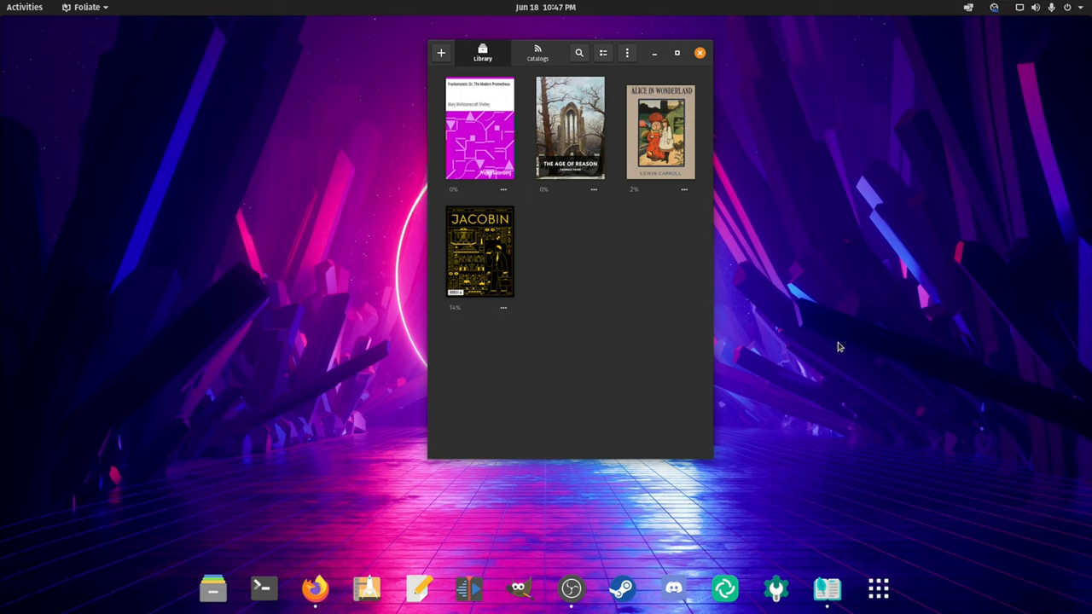
{"action": "mouse_move", "coordinate": [836, 345]}
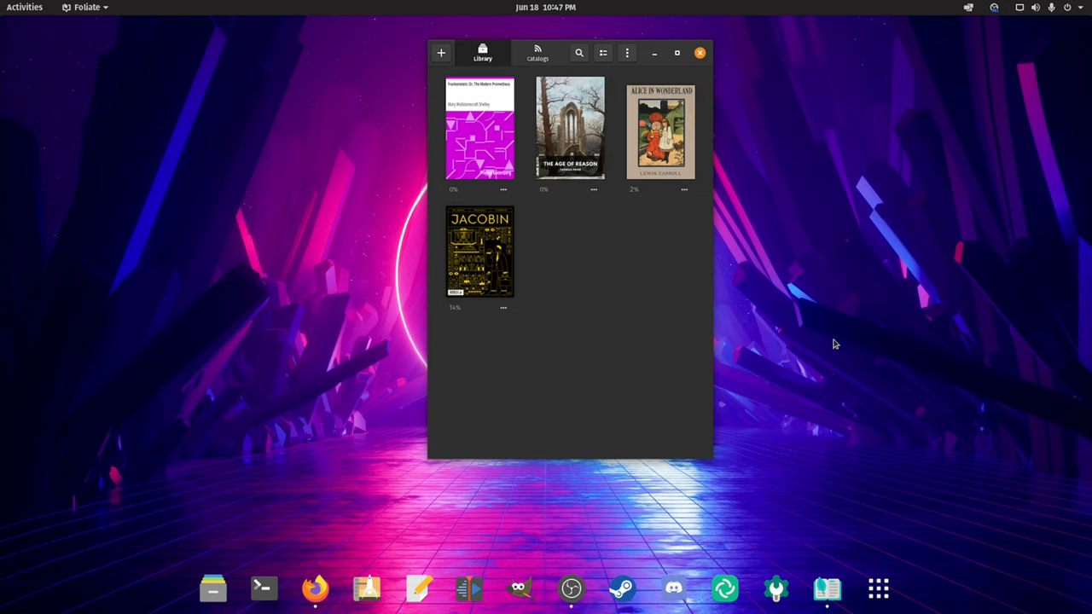
{"action": "mouse_move", "coordinate": [833, 341]}
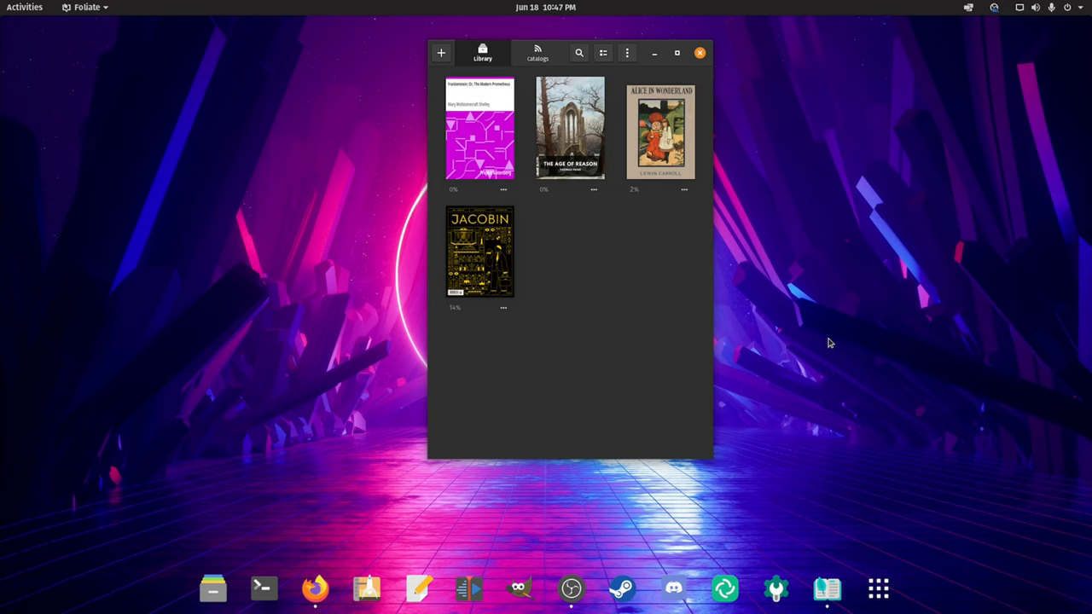